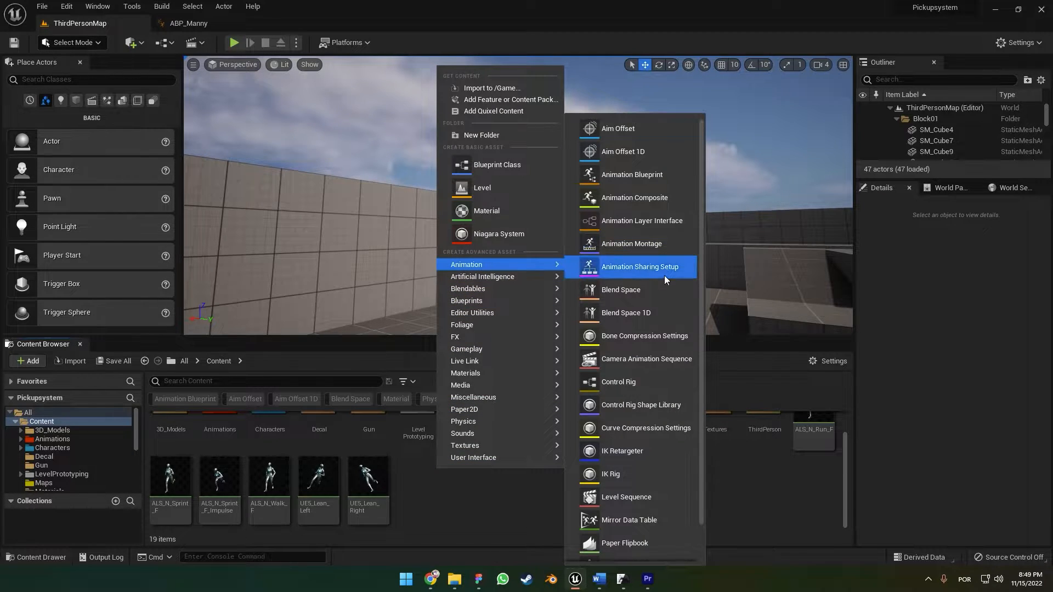
Step: Start adding a Blend Space asset named Walk_Lean to the Content folder
{"action": "left_click", "coordinate": [631, 175]}
{"action": "type", "text": "Walk_Lean"}
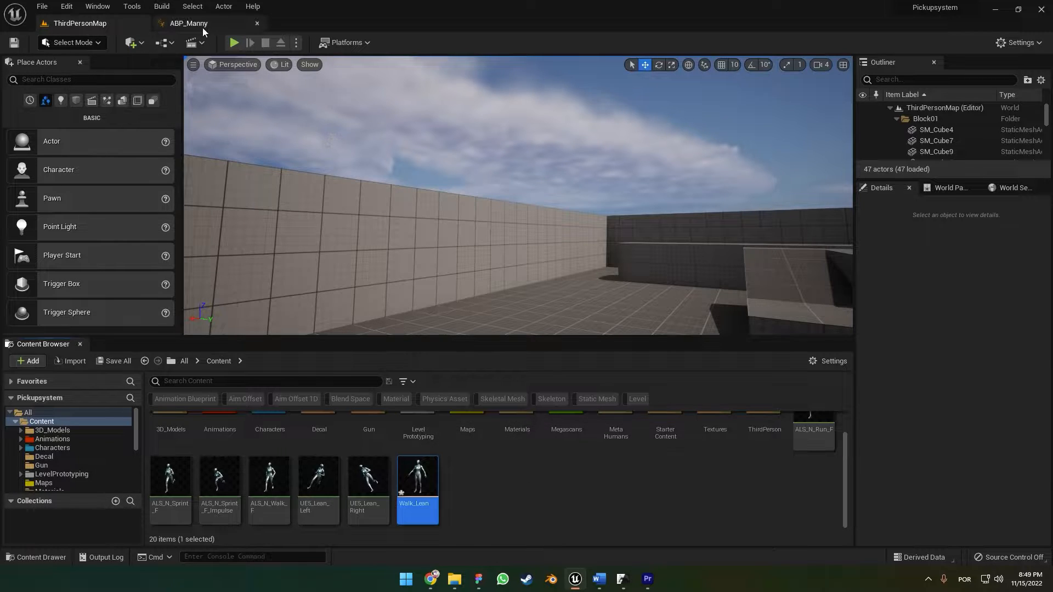
Step: Open ABP_Manny's Locomotion Walk / Run state and leave only Direction and Ground Speed
{"action": "left_click", "coordinate": [188, 23]}
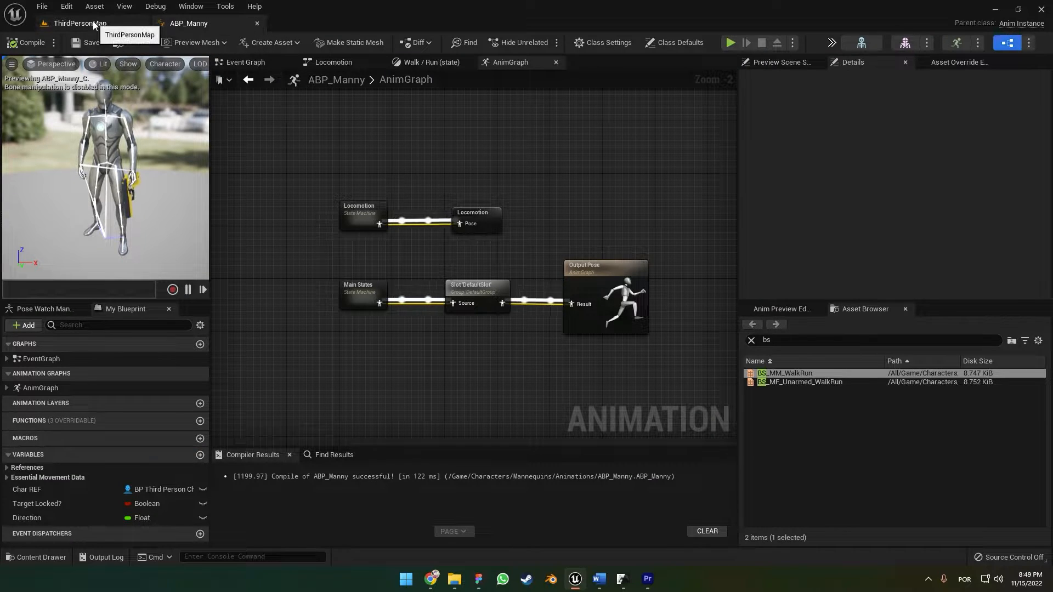
{"action": "double_click", "coordinate": [363, 215]}
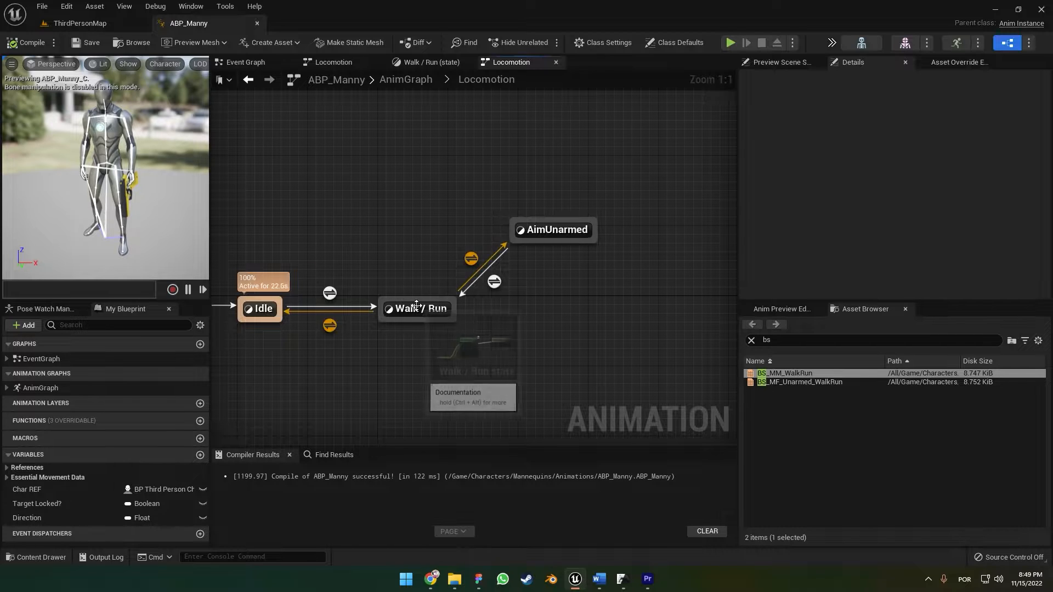
{"action": "double_click", "coordinate": [416, 308]}
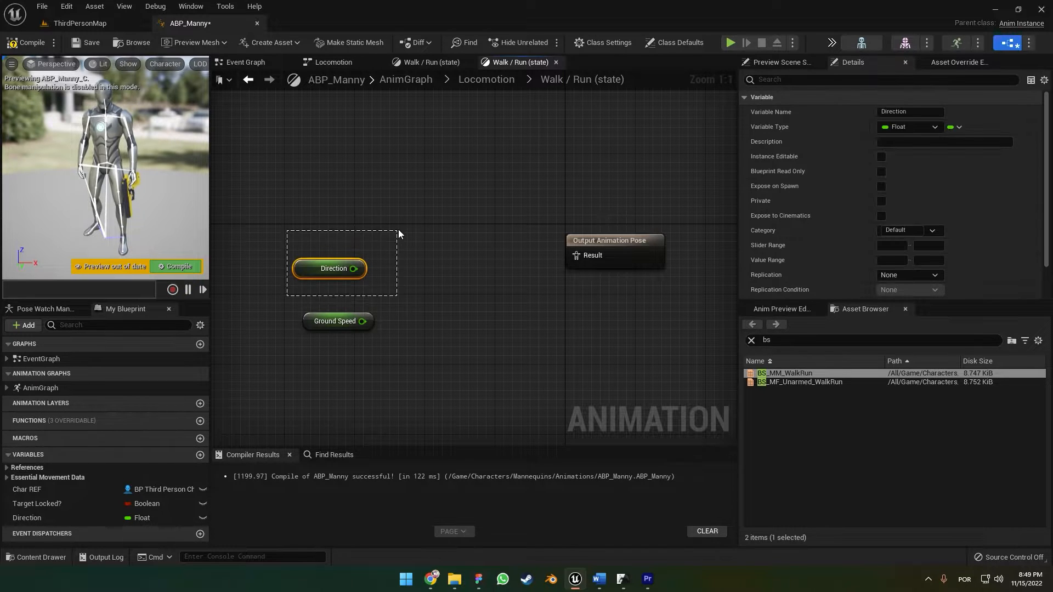
{"action": "mouse_move", "coordinate": [79, 23]}
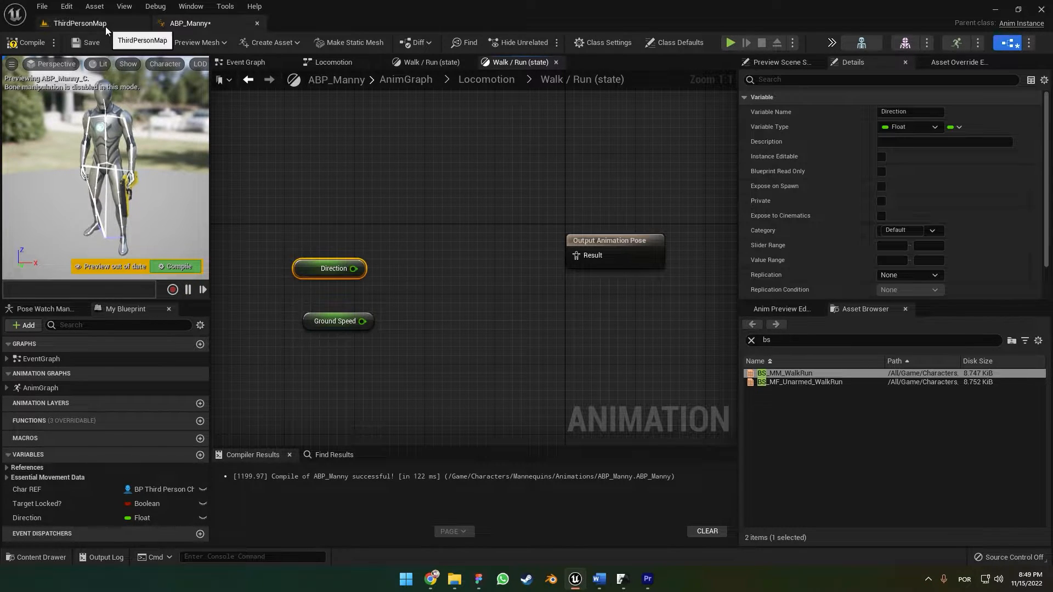
{"action": "left_click", "coordinate": [79, 23]}
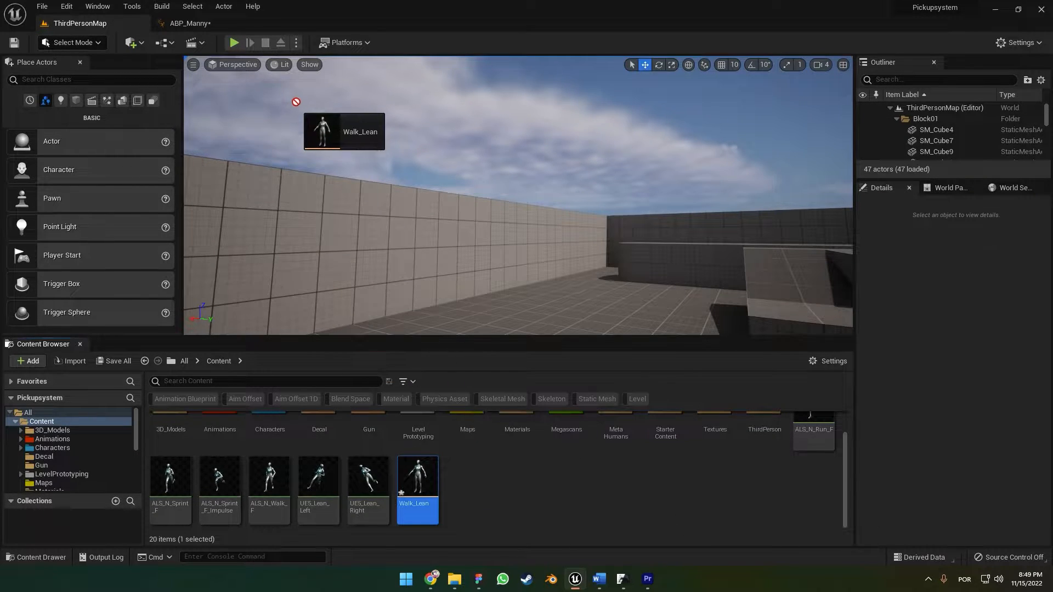
Step: Place Walk_Lean between Direction/Ground Speed and the Walk/Run output pose, then compile
{"action": "left_click", "coordinate": [189, 24]}
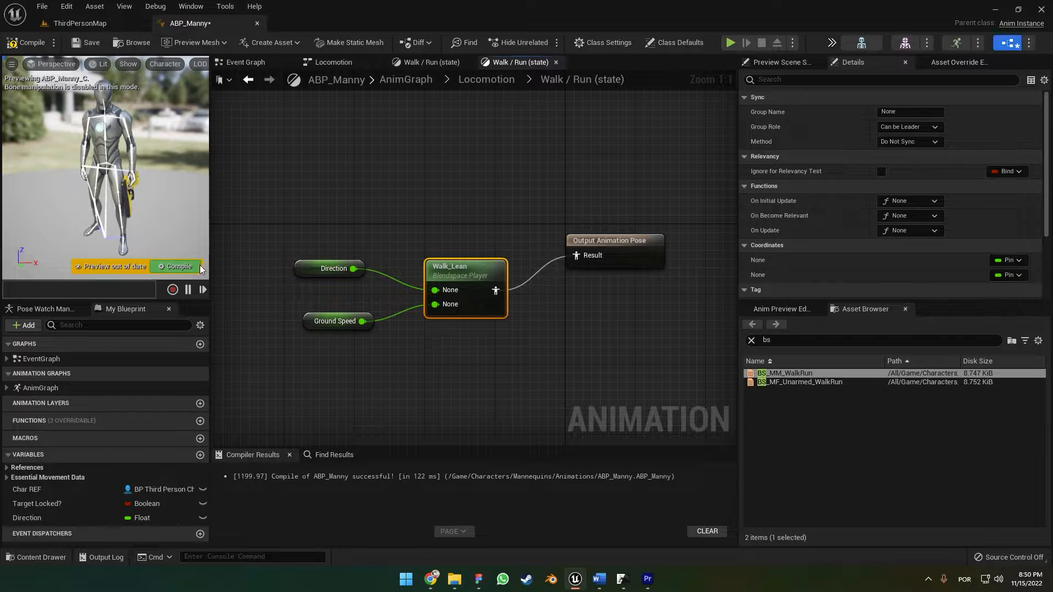
{"action": "left_click", "coordinate": [176, 267]}
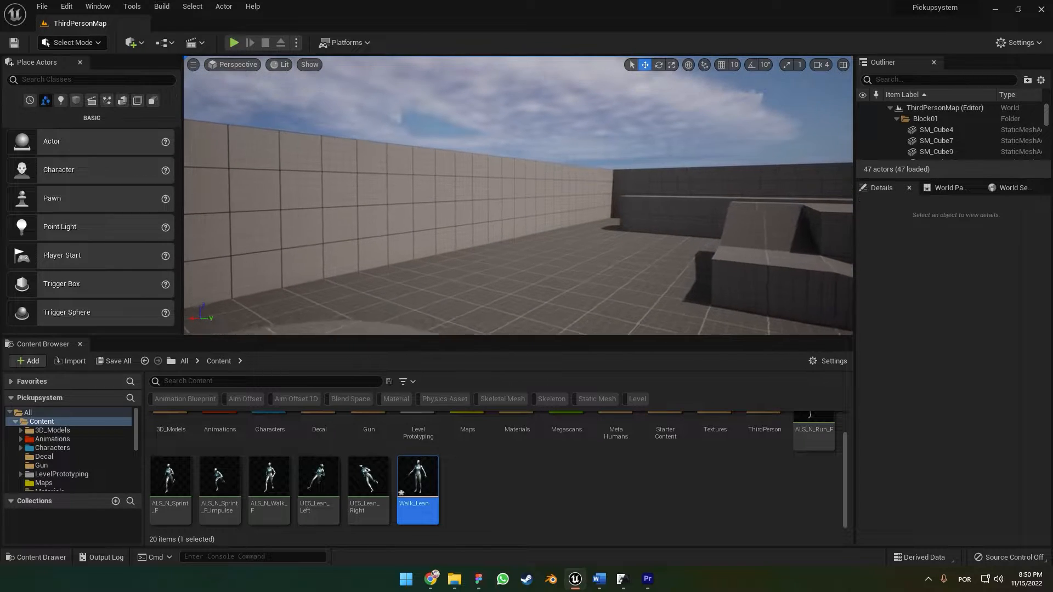
{"action": "left_click", "coordinate": [234, 42]}
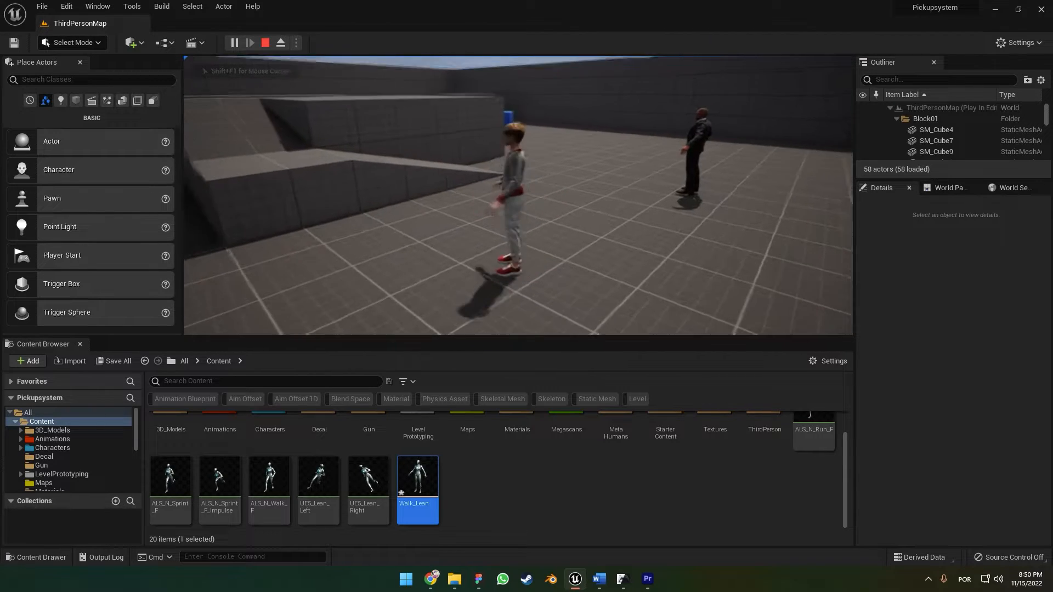
{"action": "left_click", "coordinate": [265, 42]}
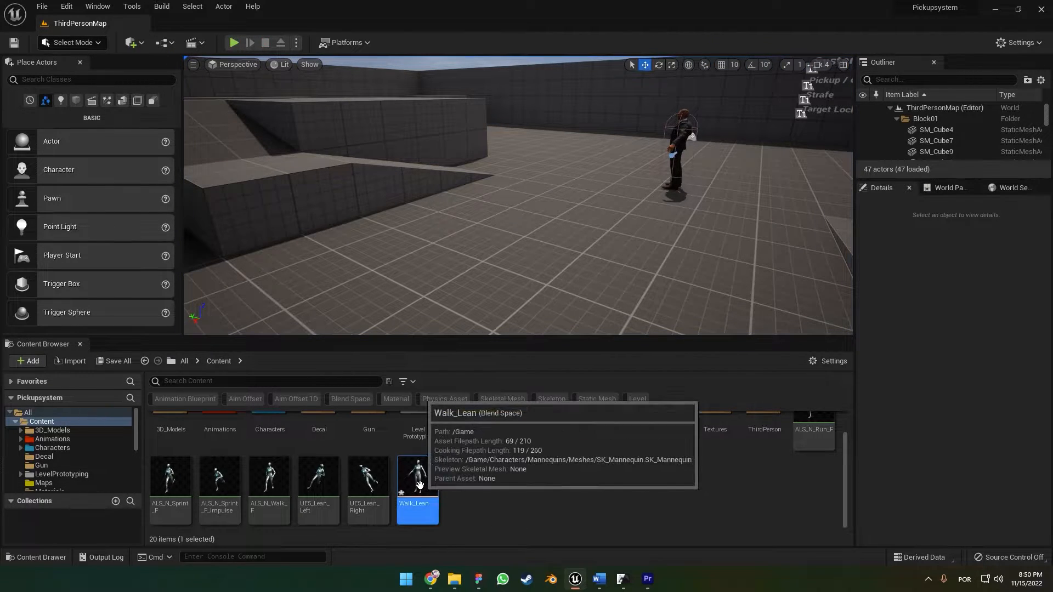
Step: Set Walk_Lean's horizontal axis to Direction, -50 to 50, snapping to grid
{"action": "double_click", "coordinate": [416, 476]}
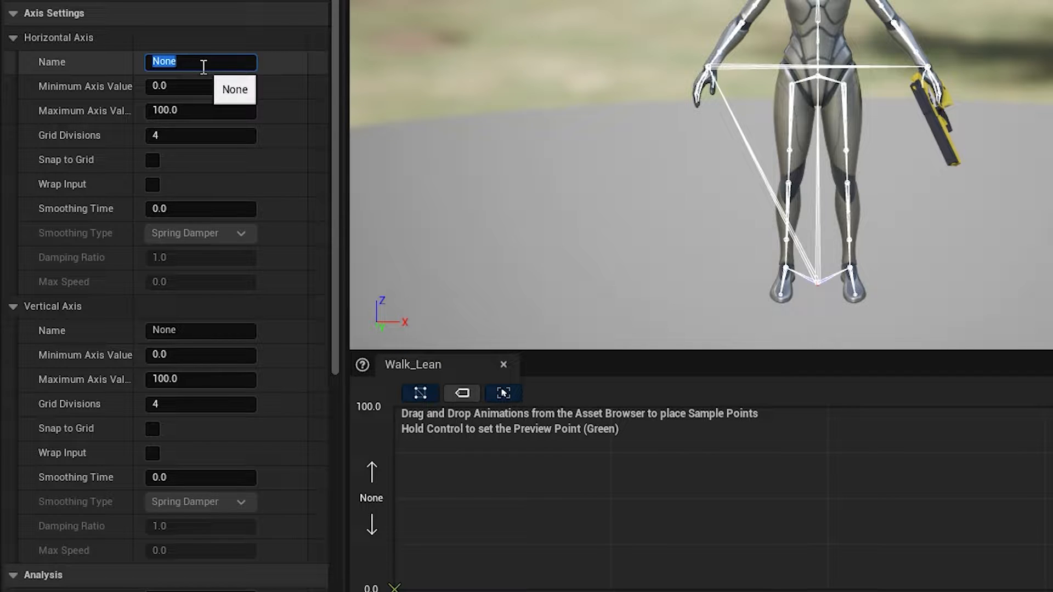
{"action": "type", "text": "Directio"}
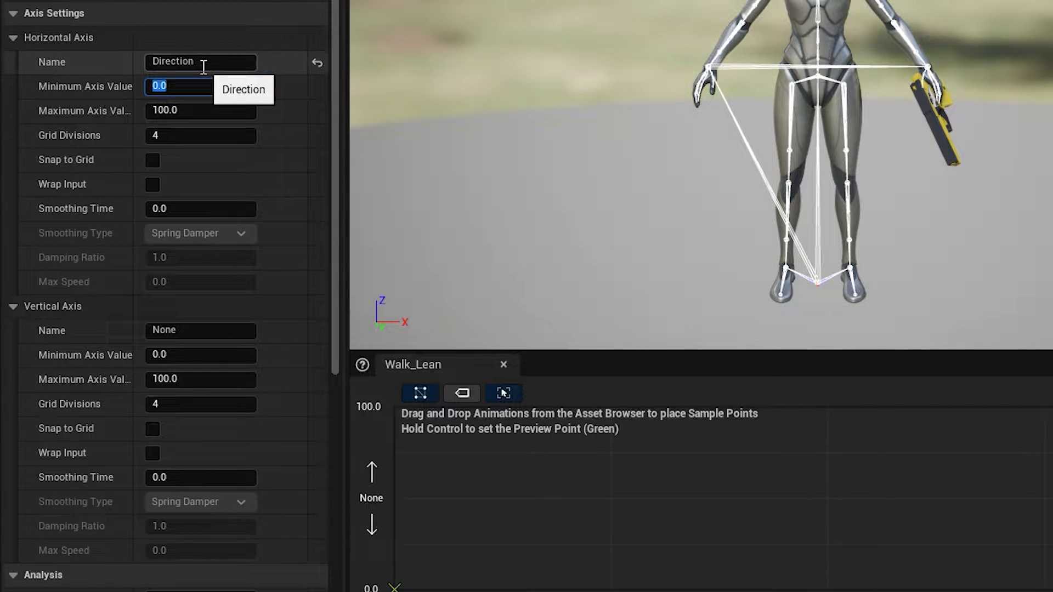
{"action": "type", "text": "-5"}
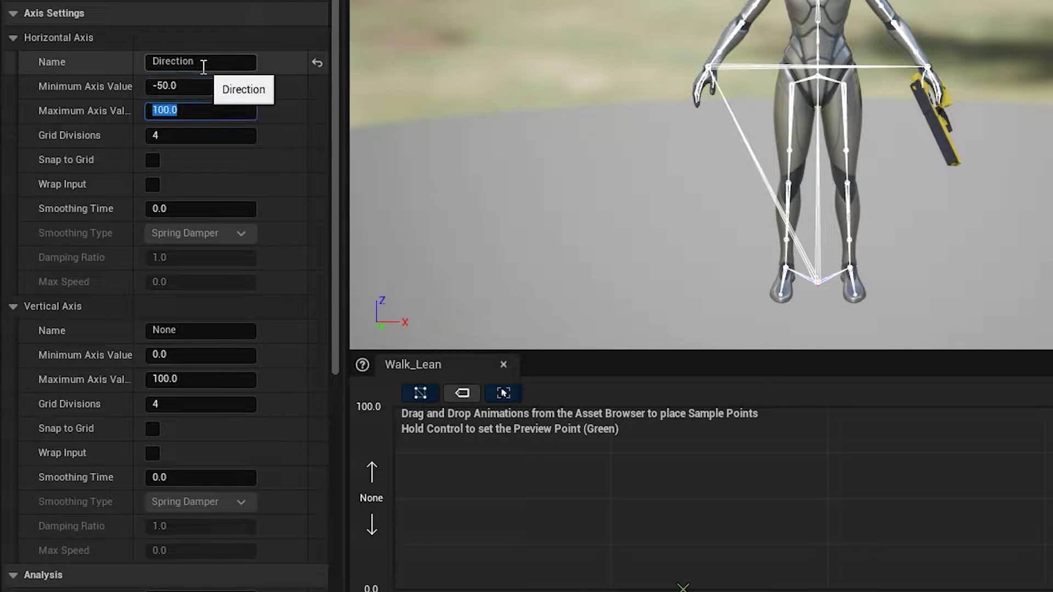
{"action": "type", "text": "5"}
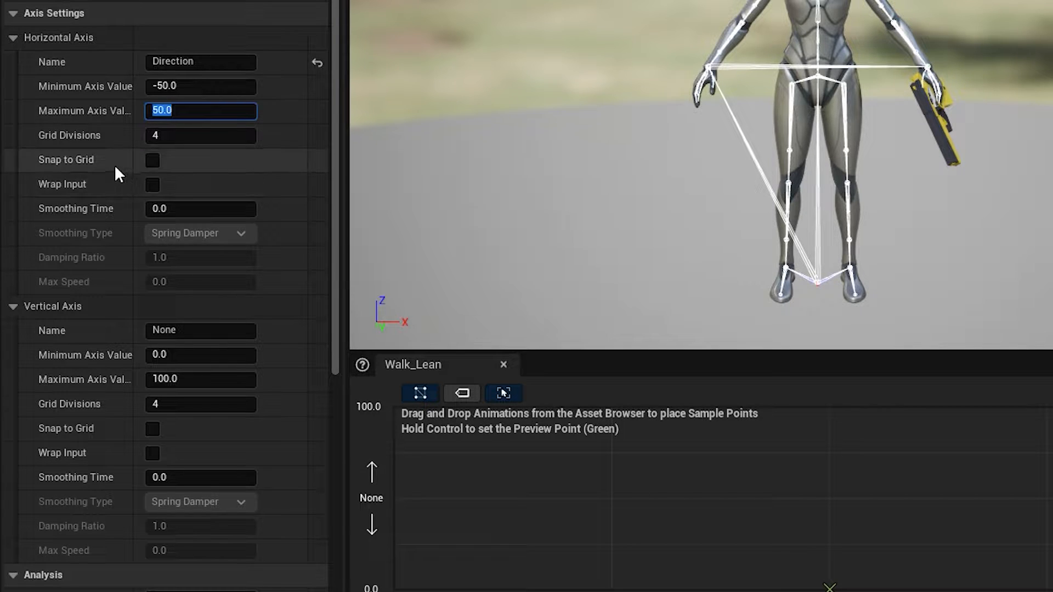
{"action": "left_click", "coordinate": [153, 161]}
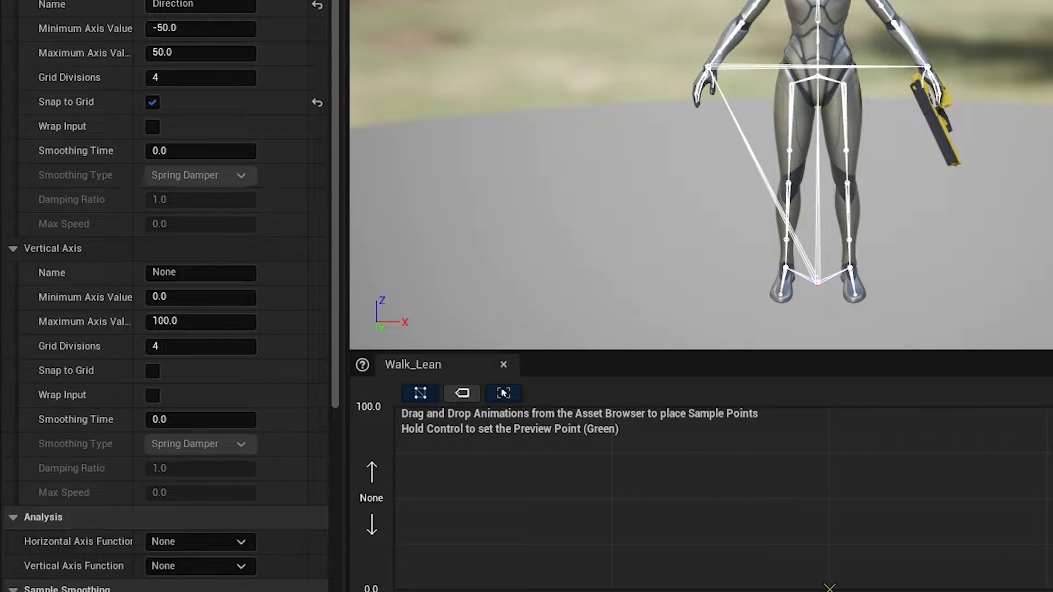
{"action": "mouse_move", "coordinate": [334, 180]}
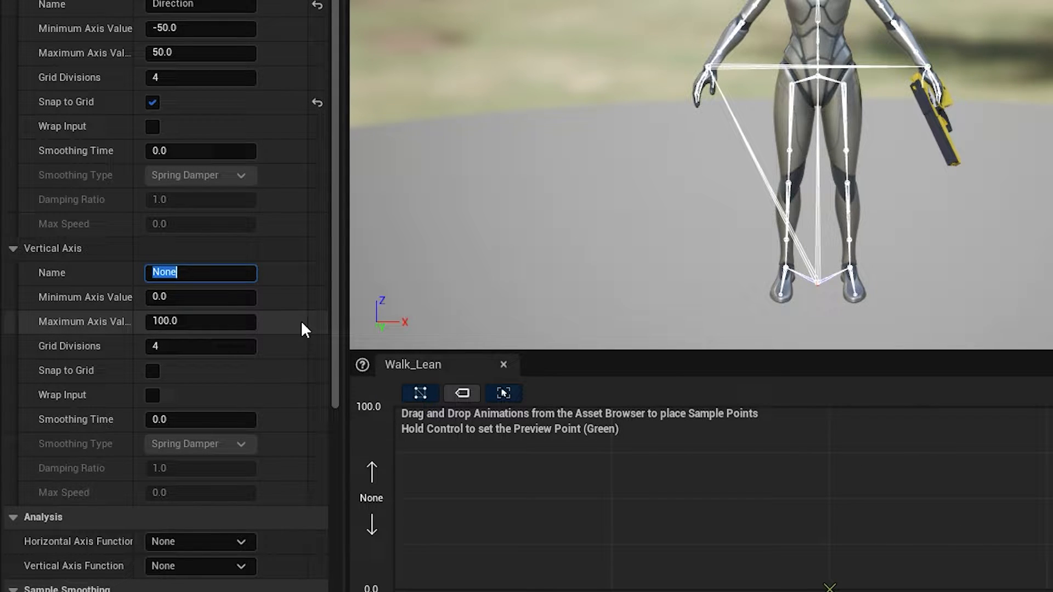
Step: Set the vertical axis to Speed with a maximum of 900, snapping to grid
{"action": "type", "text": "Speed"}
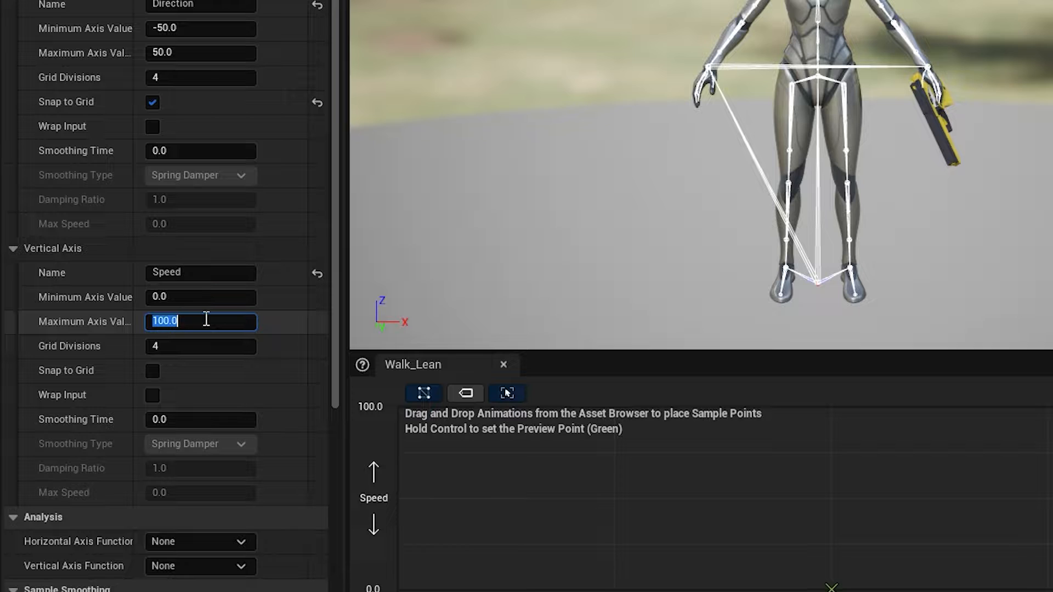
{"action": "type", "text": "900.0"}
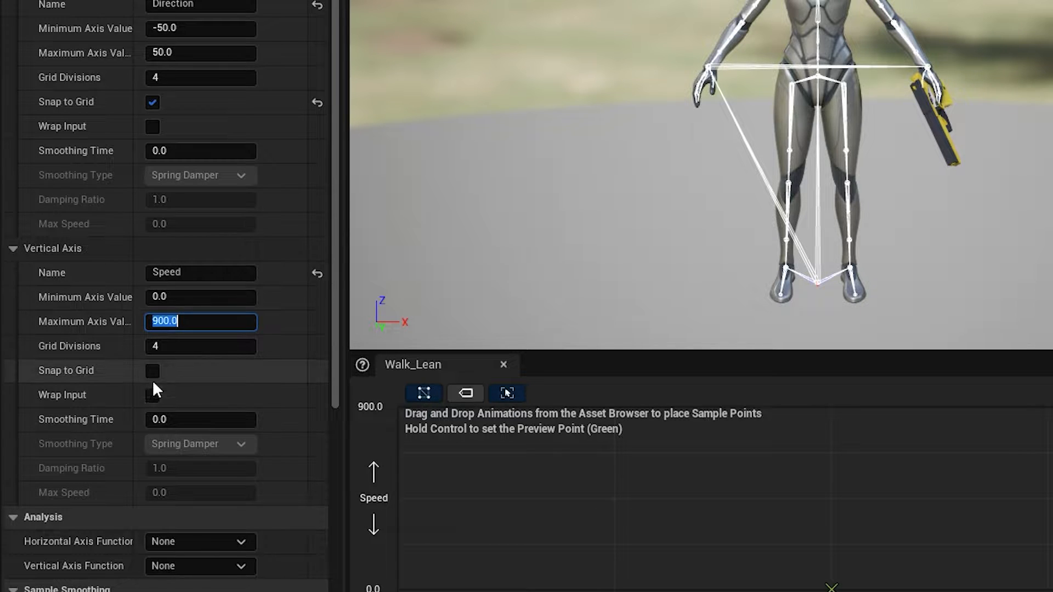
{"action": "left_click", "coordinate": [151, 370]}
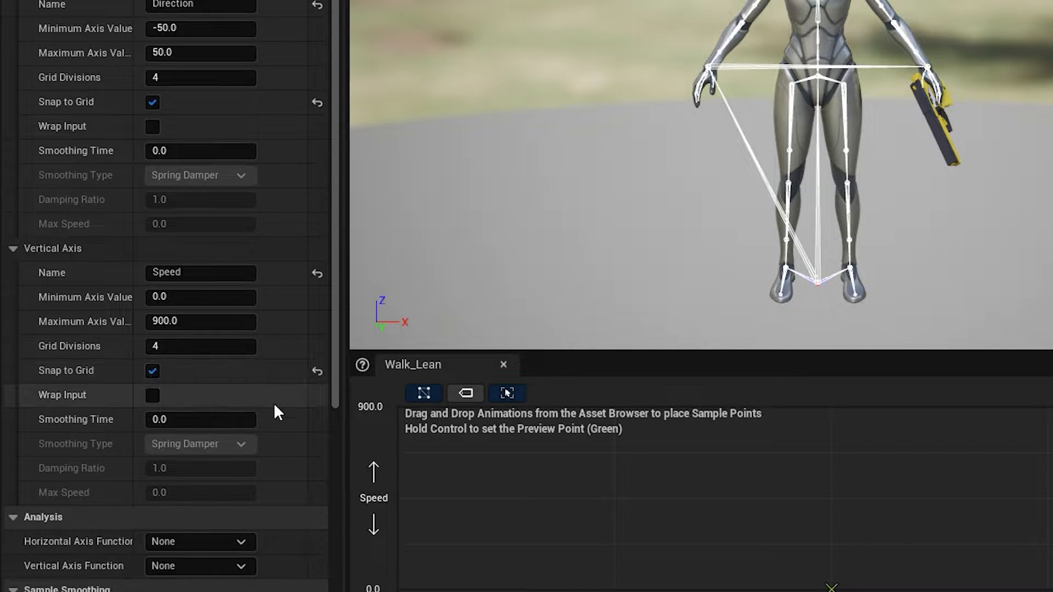
{"action": "scroll", "scroll_direction": "down", "scroll_amount": 3}
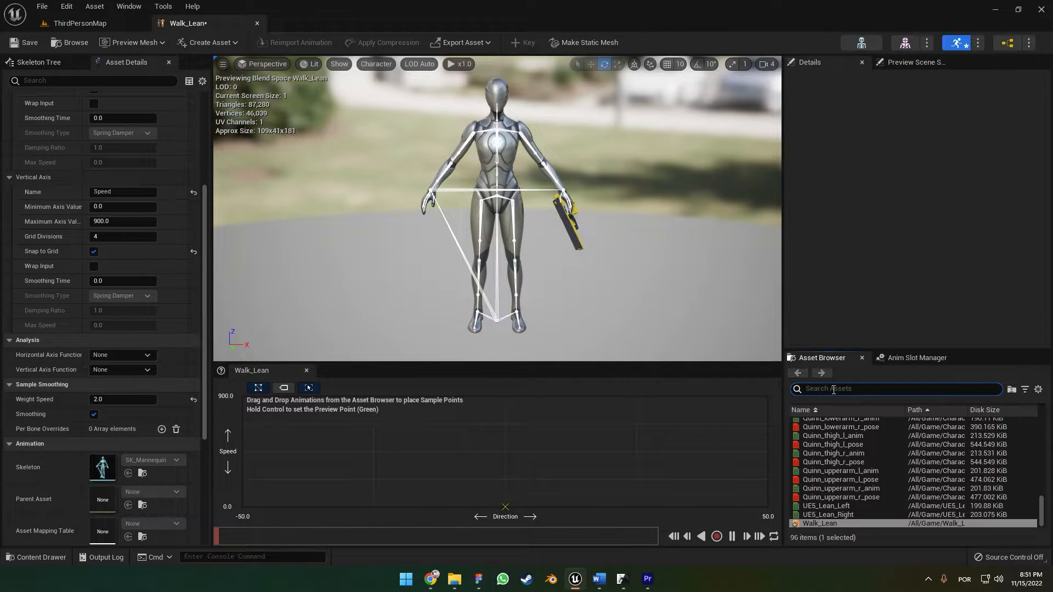
Step: Search 'walk' and place ALS_N_Walk_F and ALS_N_Run_F samples on the grid
{"action": "type", "text": "walk"}
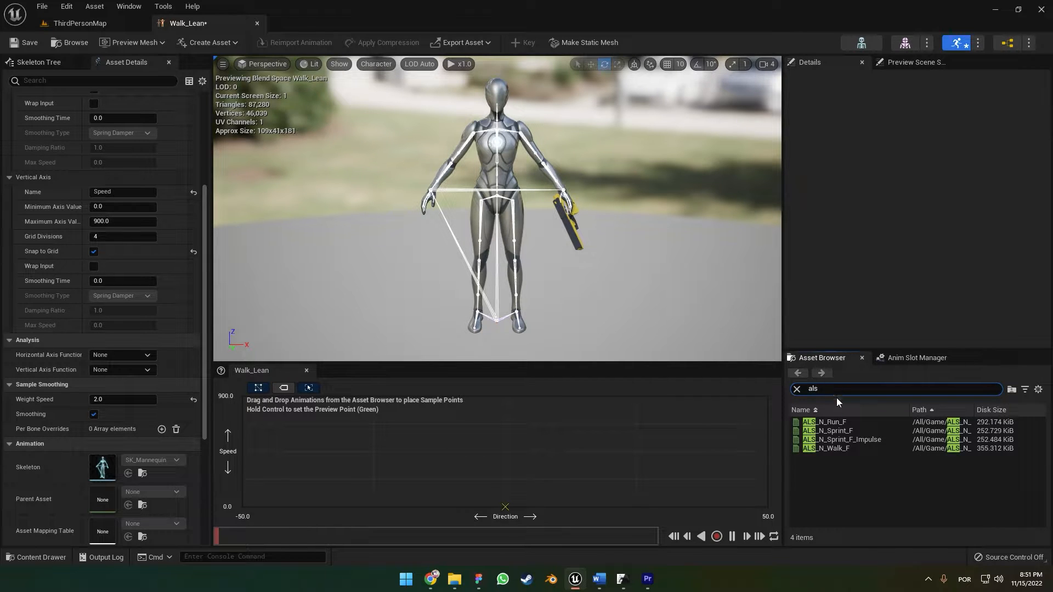
{"action": "left_click", "coordinate": [830, 448]}
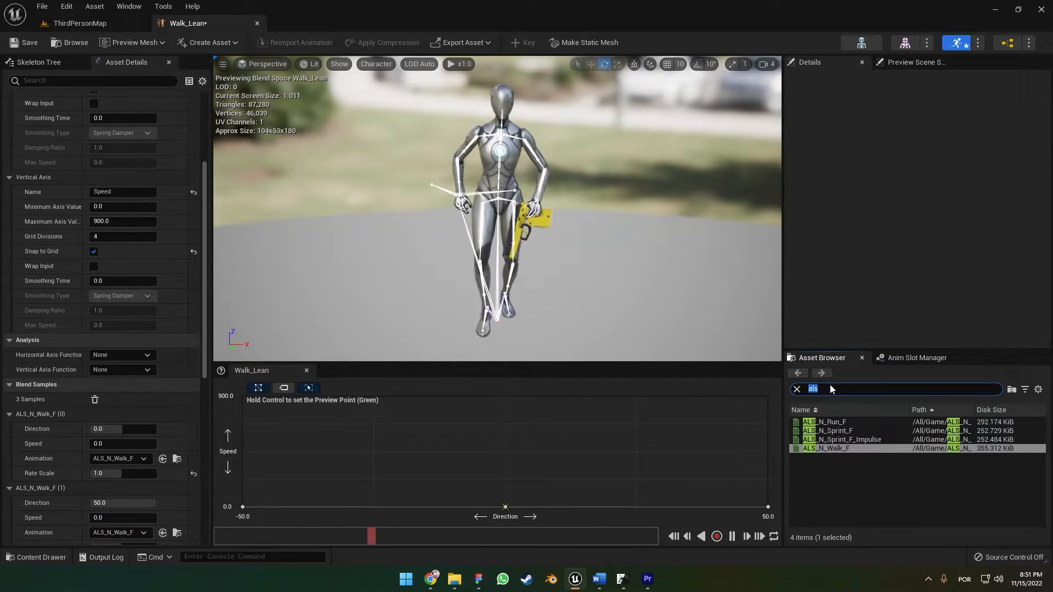
{"action": "mouse_move", "coordinate": [826, 422]}
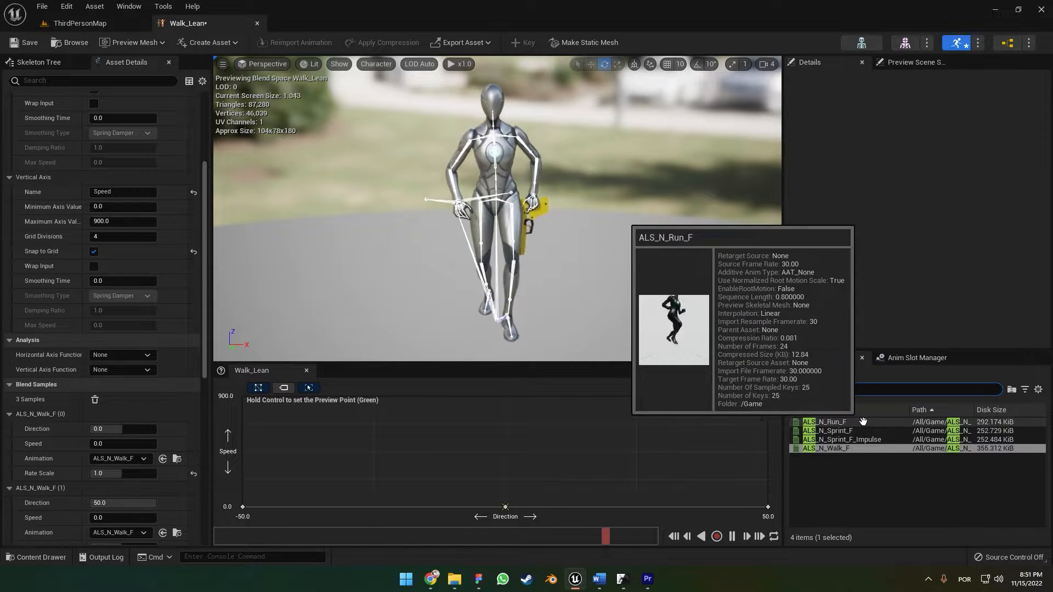
{"action": "left_click", "coordinate": [828, 431]}
{"action": "type", "text": "lean"}
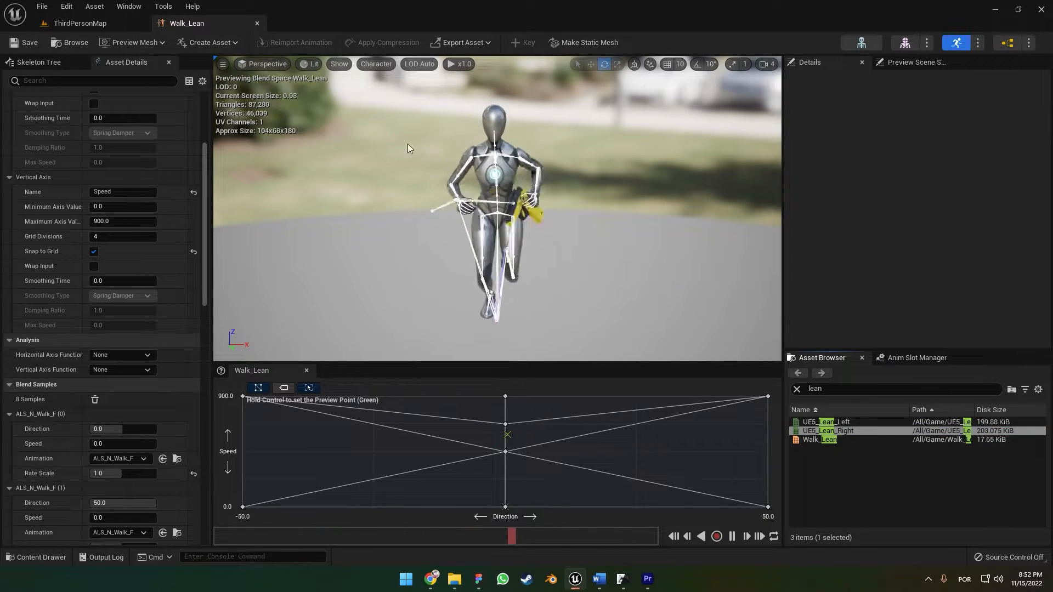
{"action": "mouse_move", "coordinate": [258, 30]}
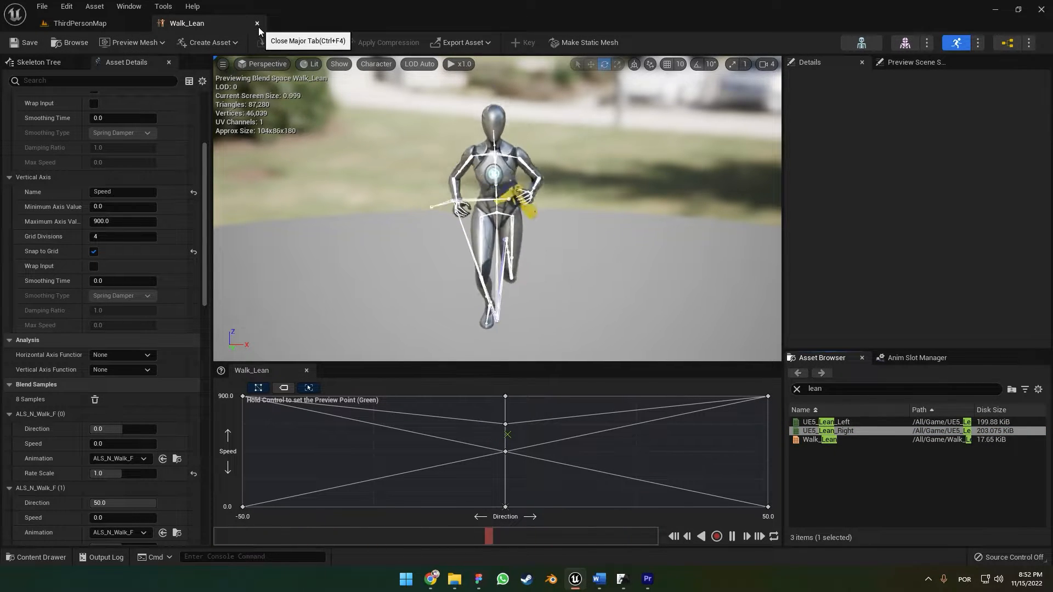
{"action": "left_click", "coordinate": [81, 23]}
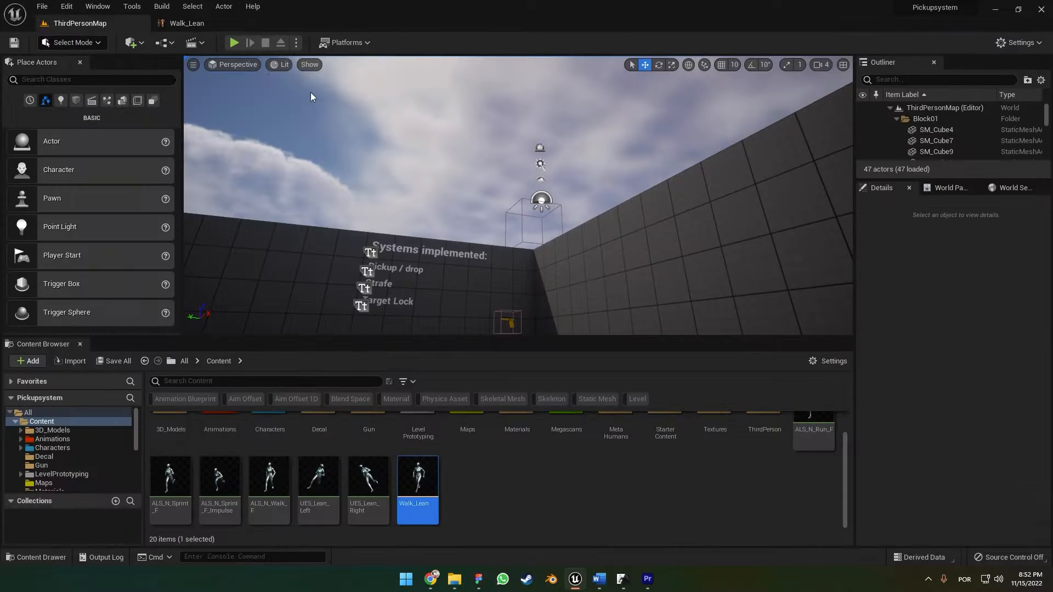
{"action": "left_click", "coordinate": [234, 42]}
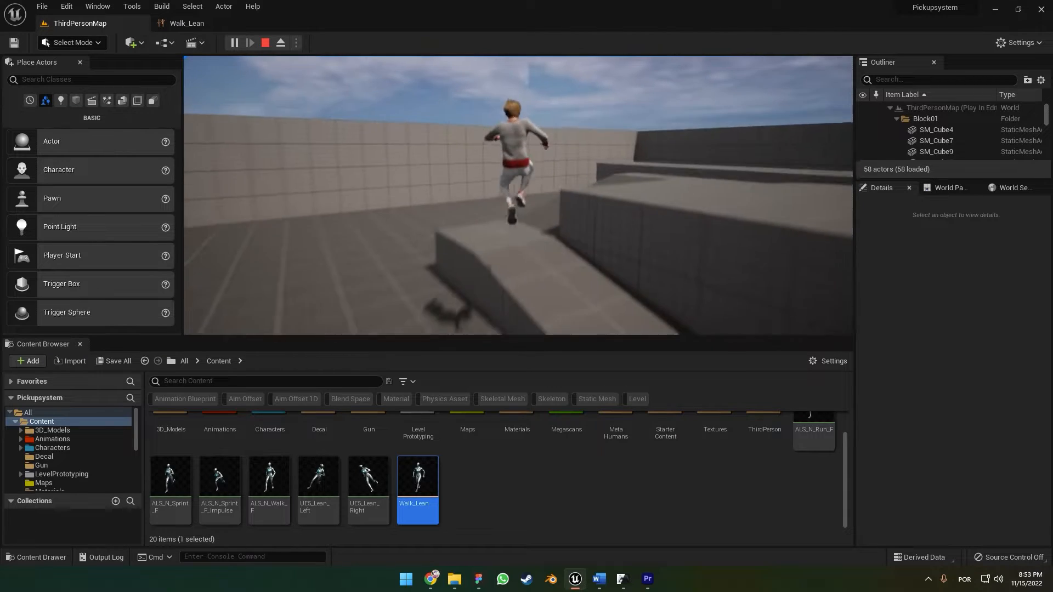
{"action": "left_click", "coordinate": [265, 42]}
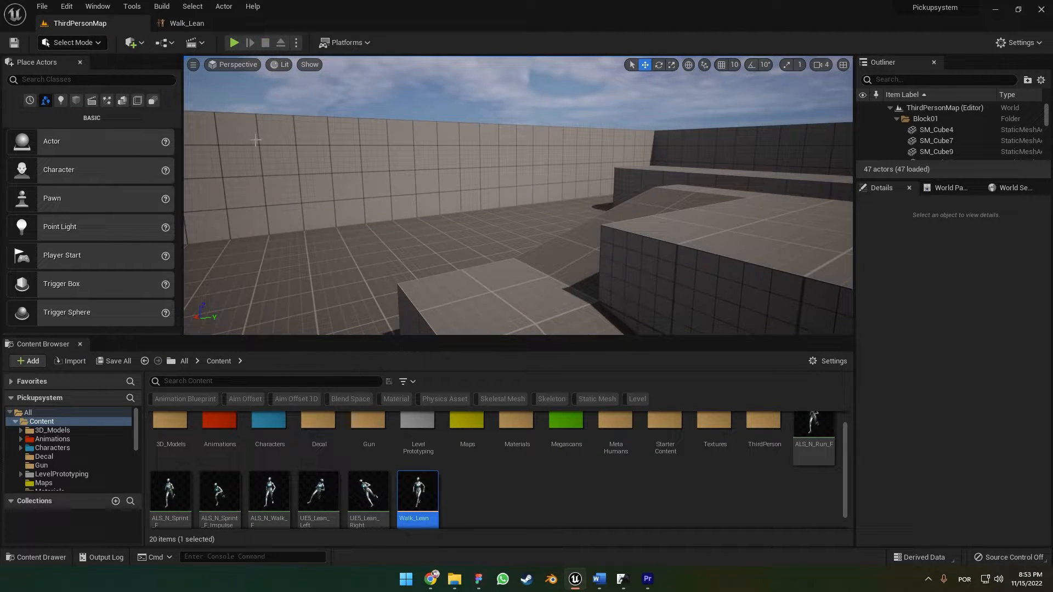
{"action": "mouse_move", "coordinate": [368, 420]}
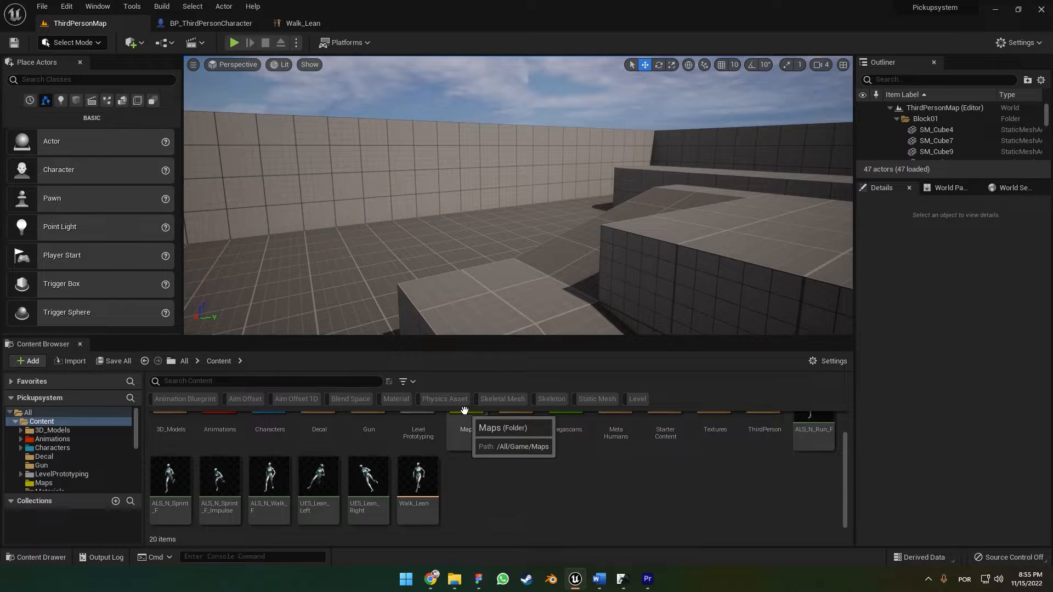
{"action": "mouse_move", "coordinate": [195, 23]}
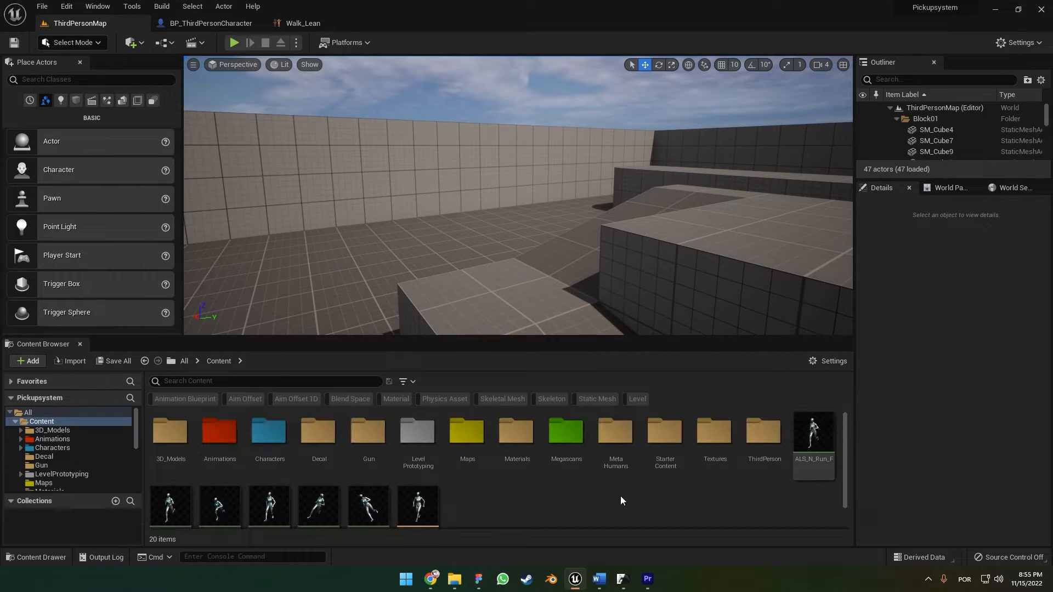
Step: Open the ALS_N_Run_F animation in the Animation Editor
{"action": "double_click", "coordinate": [813, 435]}
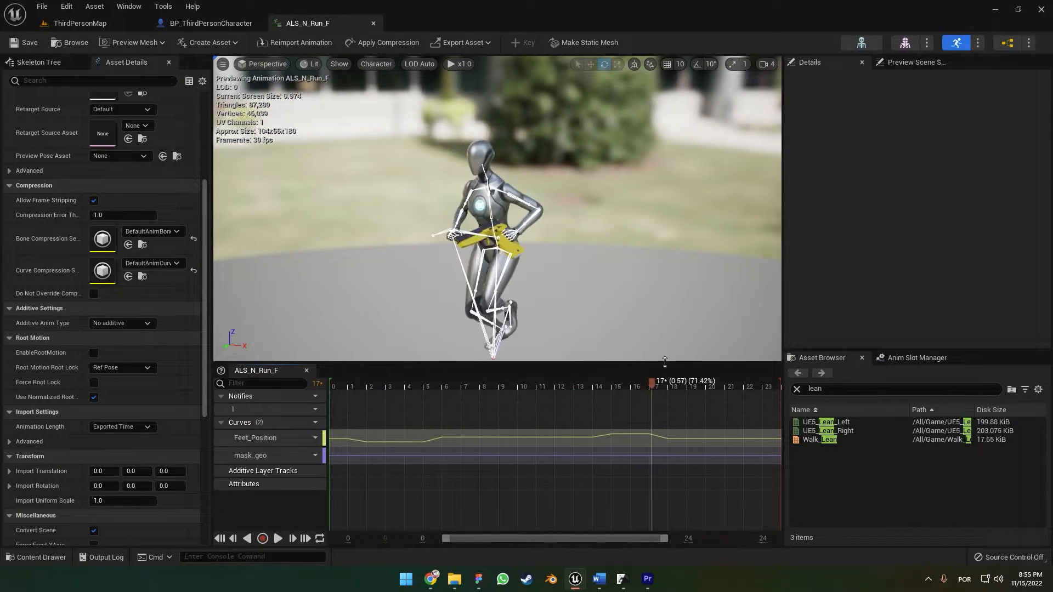
{"action": "left_click", "coordinate": [278, 538]}
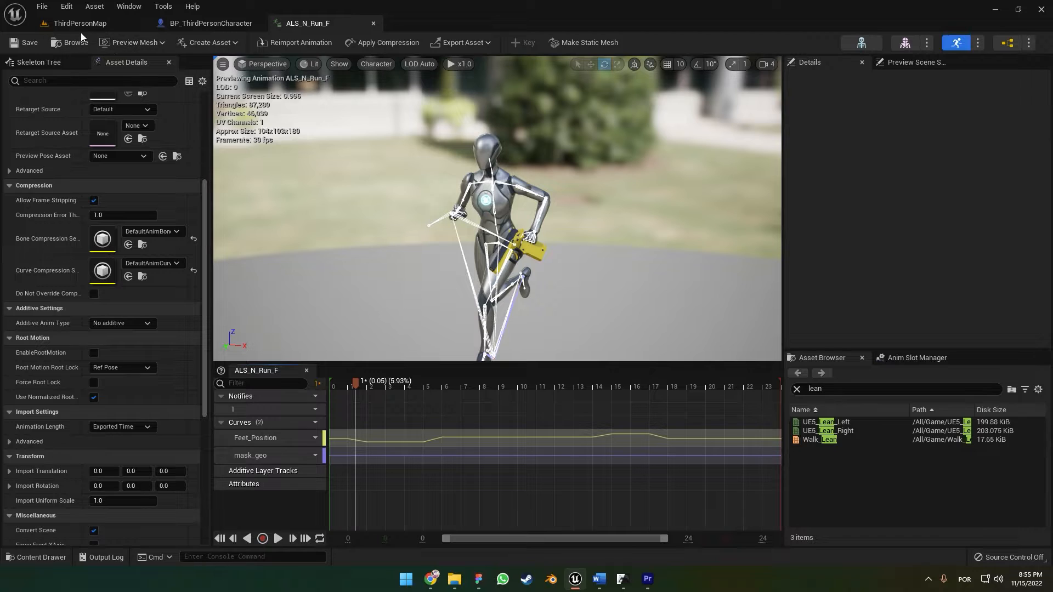
Step: Duplicate ALS_N_Run_F into Left_Lean and Right_Lean, then open Left_Lean
{"action": "left_click", "coordinate": [79, 23]}
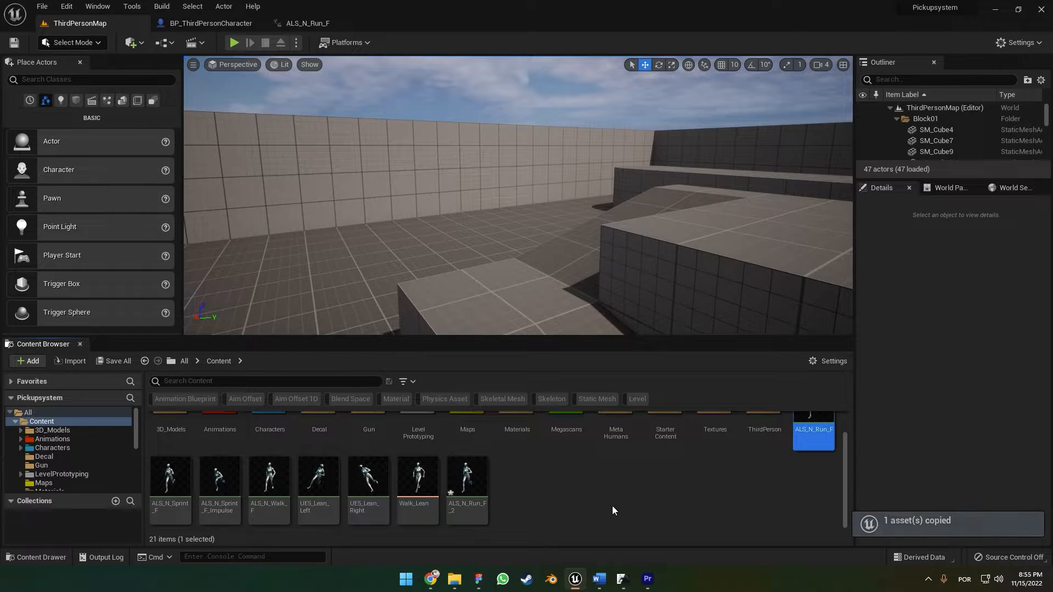
{"action": "mouse_move", "coordinate": [515, 484]}
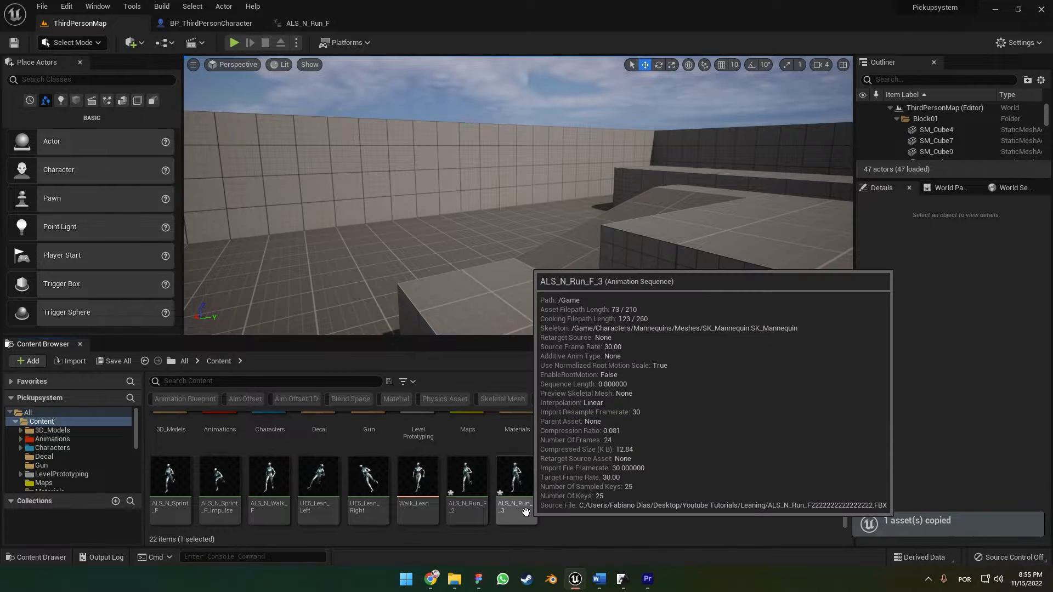
{"action": "left_click", "coordinate": [467, 477]}
{"action": "type", "text": "Left_Lean"}
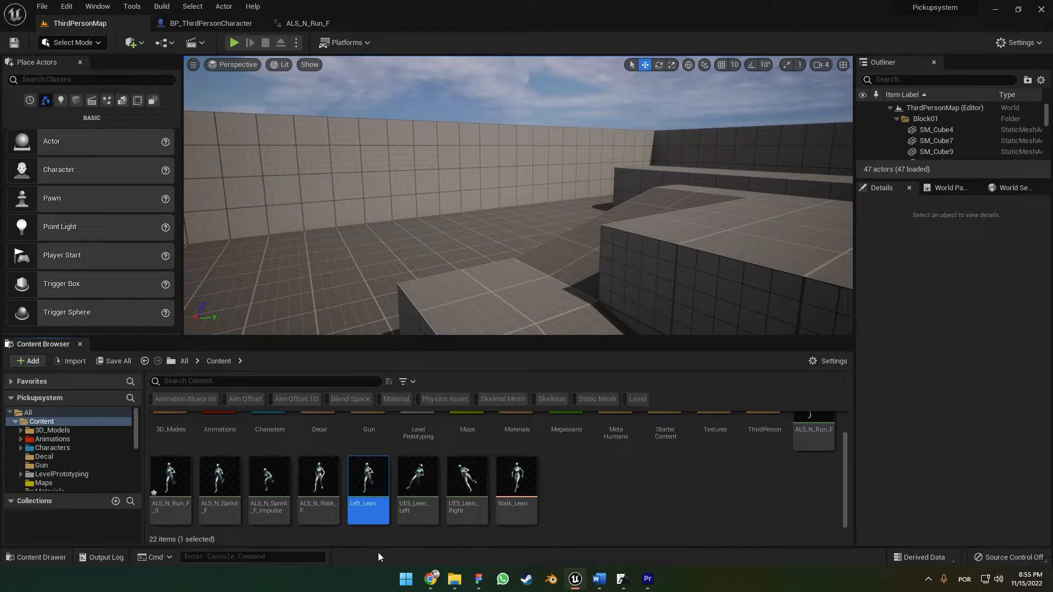
{"action": "mouse_move", "coordinate": [170, 477]}
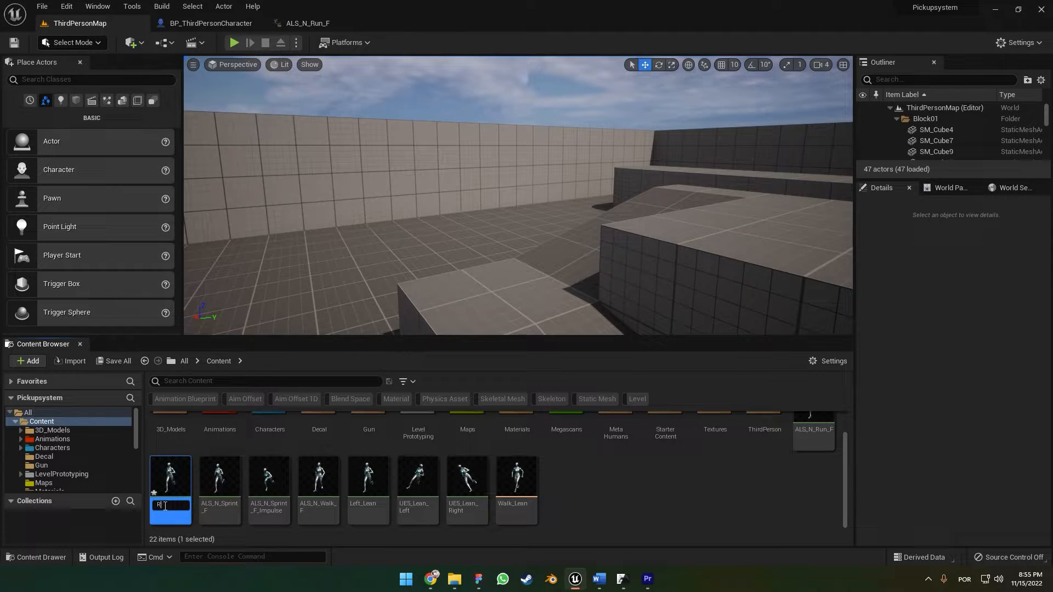
{"action": "type", "text": "Right_"}
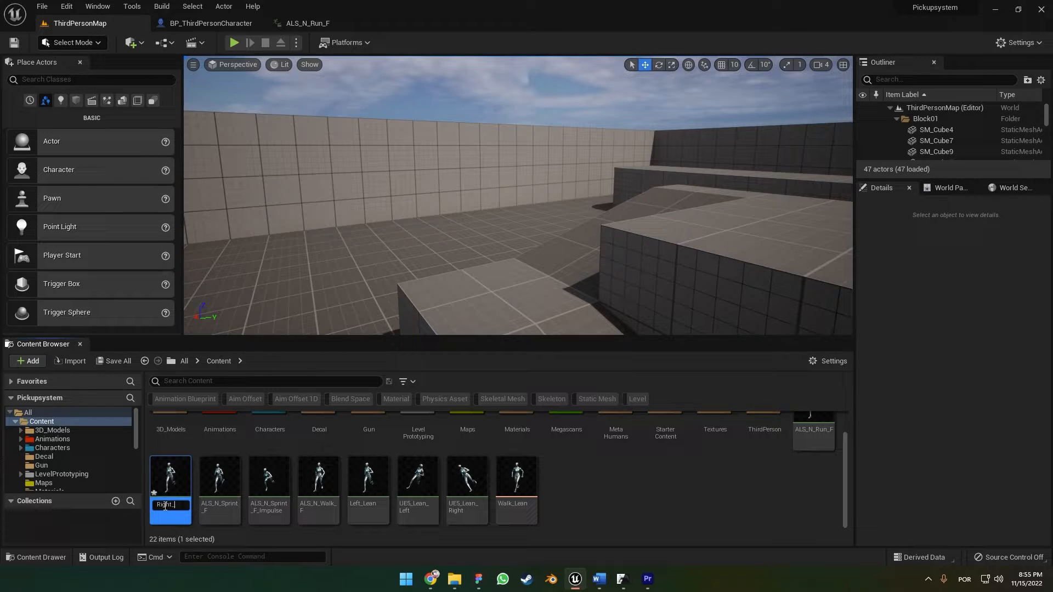
{"action": "mouse_move", "coordinate": [316, 490]}
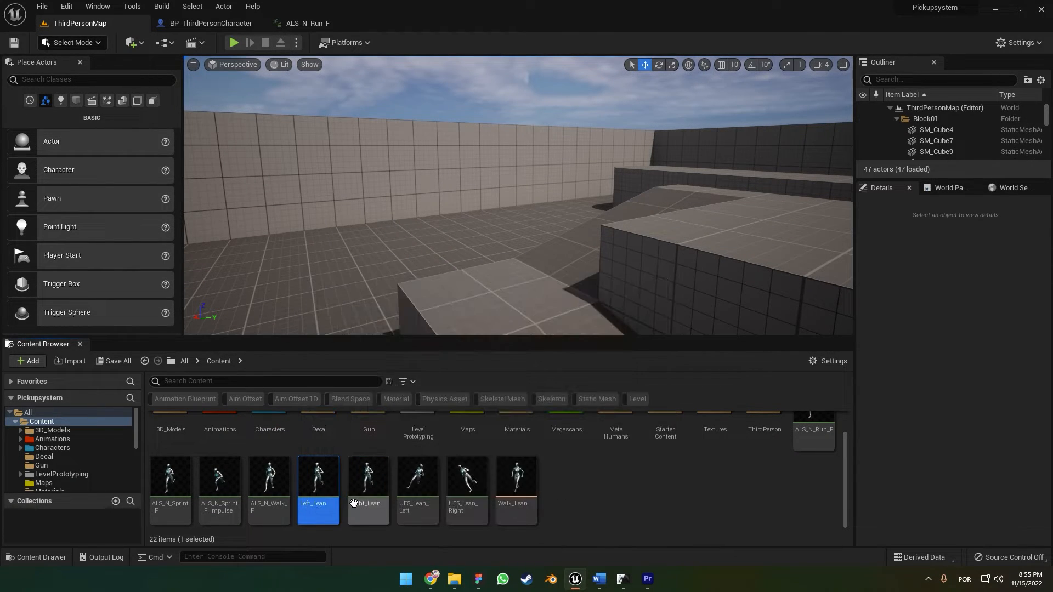
{"action": "mouse_move", "coordinate": [356, 484]}
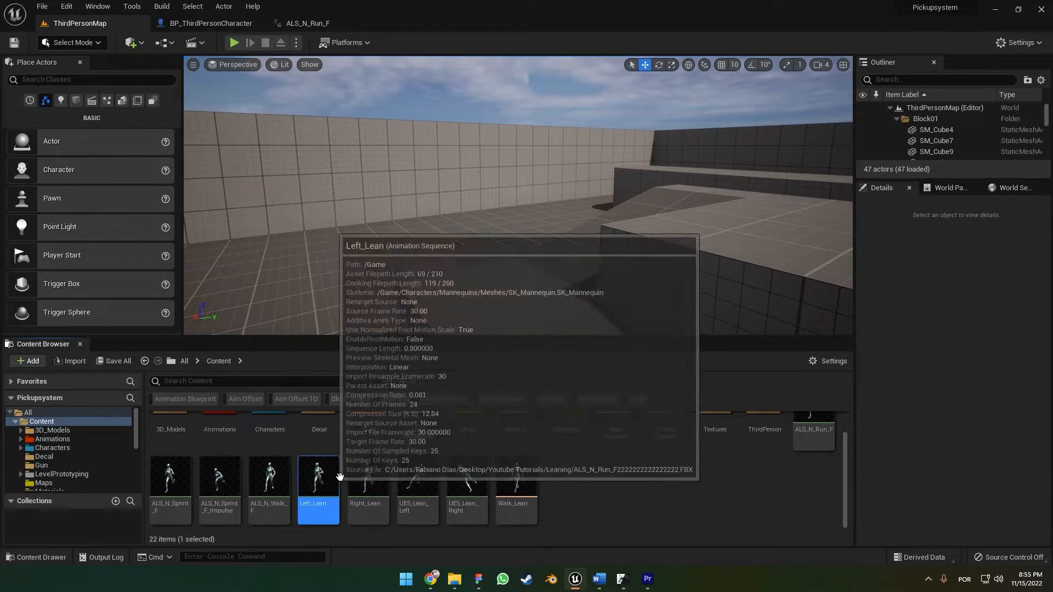
{"action": "left_click", "coordinate": [368, 490]}
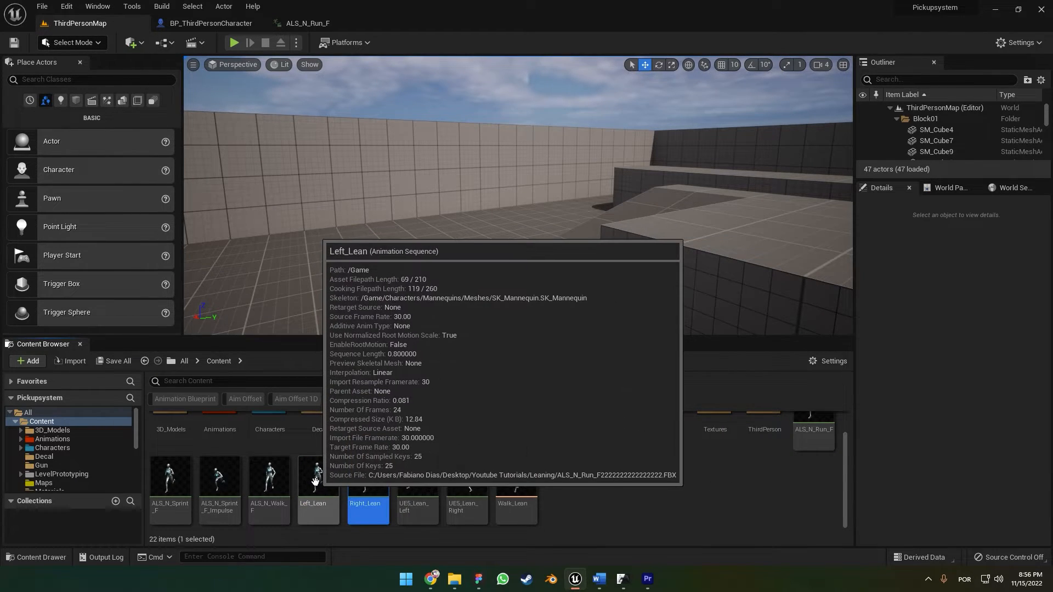
{"action": "double_click", "coordinate": [312, 477]}
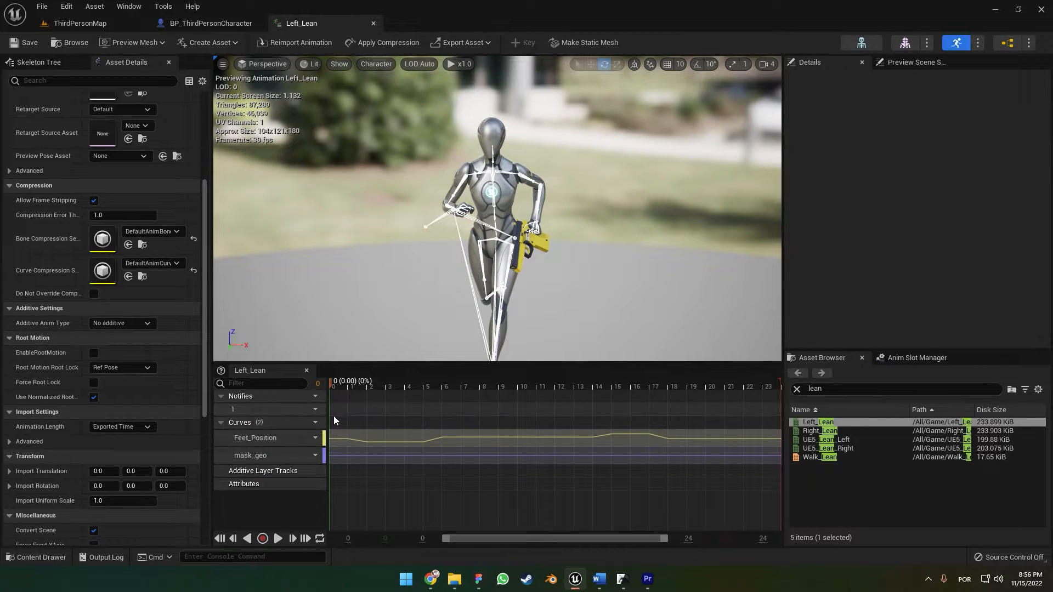
Step: Rotate the pelvis and neck_02 bones so the runner leans strongly sideways
{"action": "left_click", "coordinate": [491, 195]}
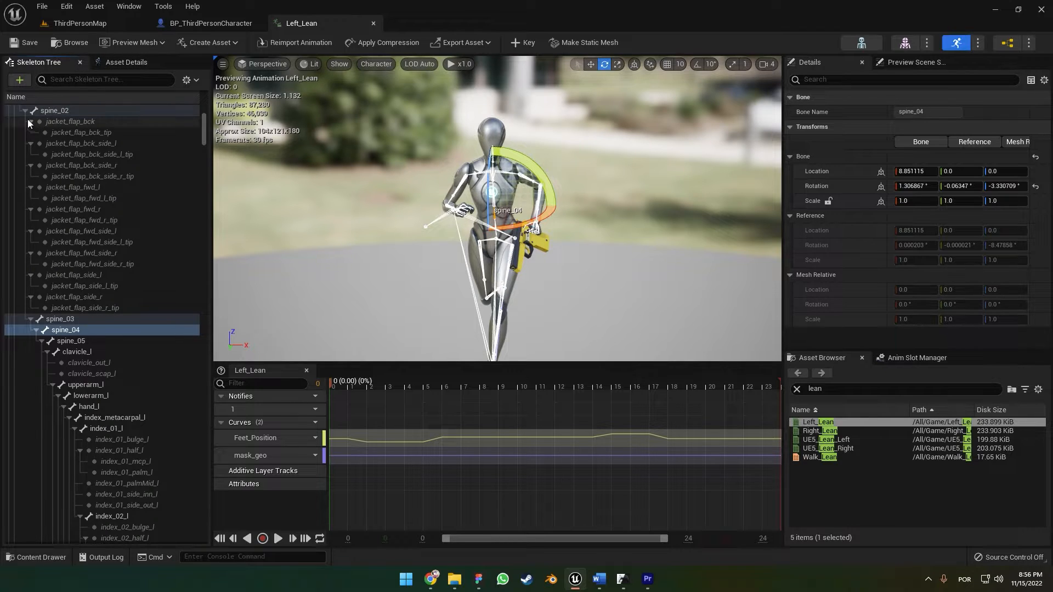
{"action": "scroll", "scroll_direction": "up", "scroll_amount": 3}
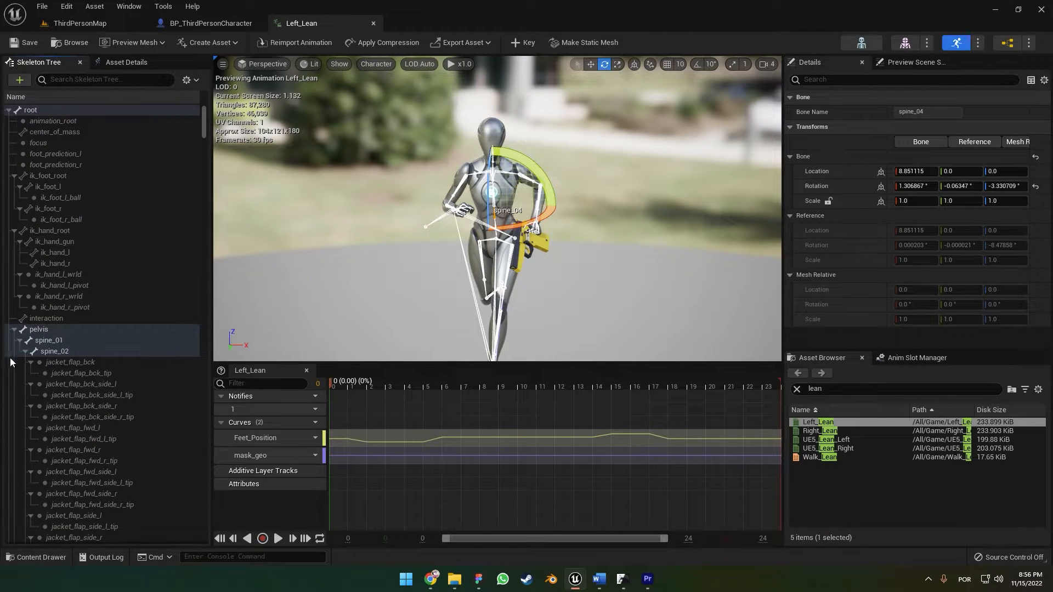
{"action": "left_click", "coordinate": [38, 329]}
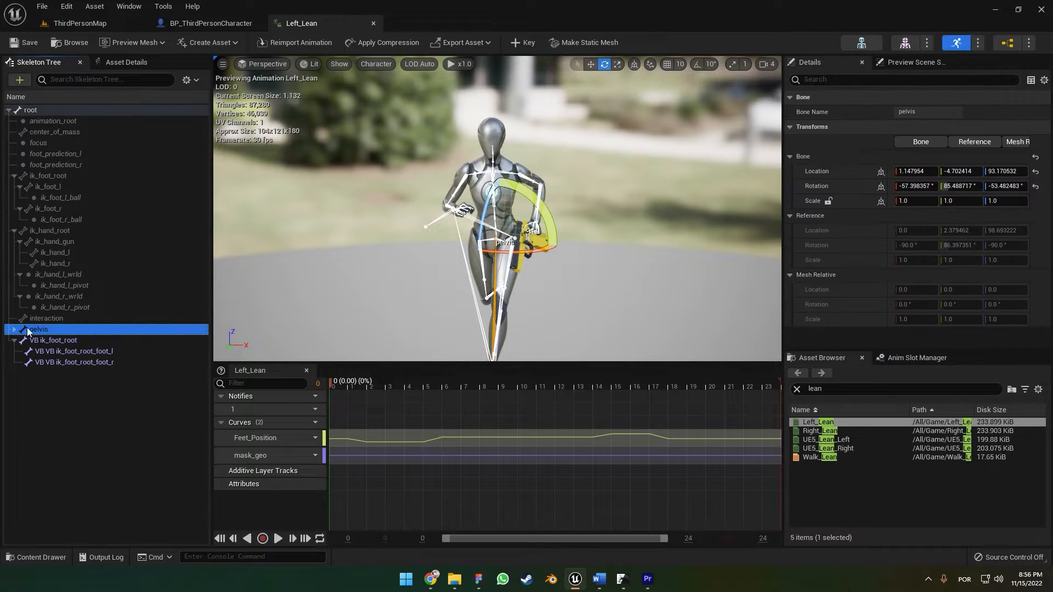
{"action": "scroll", "scroll_direction": "down", "scroll_amount": 3}
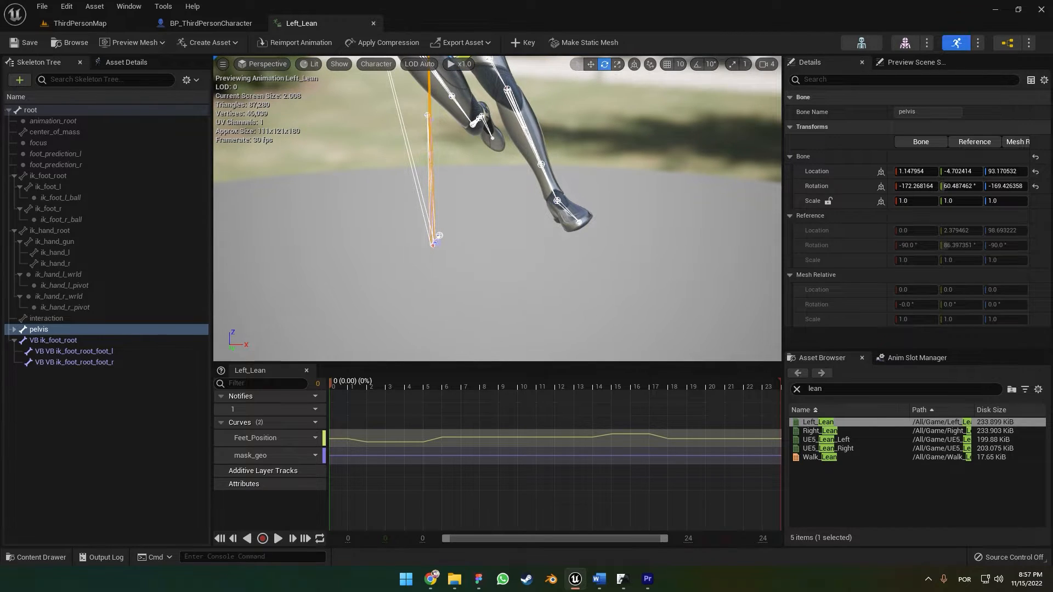
{"action": "left_click", "coordinate": [557, 203]}
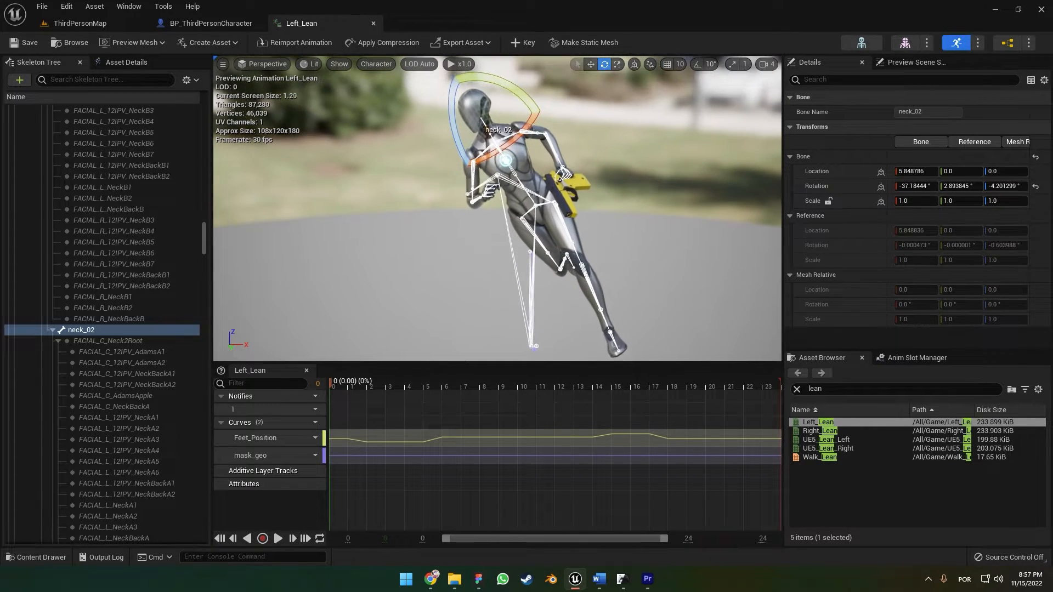
{"action": "scroll", "scroll_direction": "down", "scroll_amount": 3}
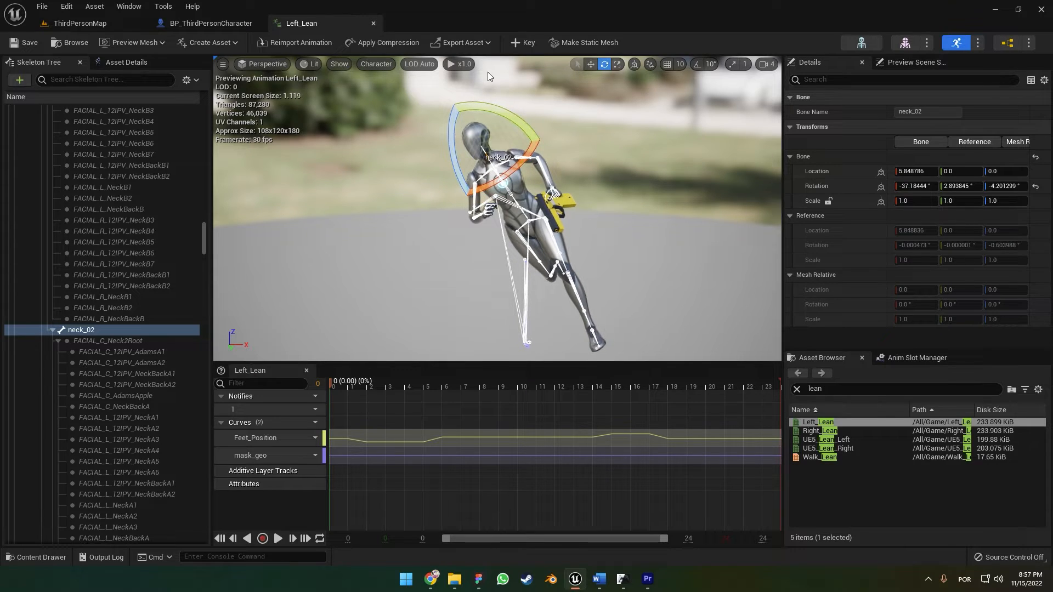
Step: Key the lean into additive tracks for pelvis, foot_l and neck_02, inspecting pelvis
{"action": "left_click", "coordinate": [263, 470]}
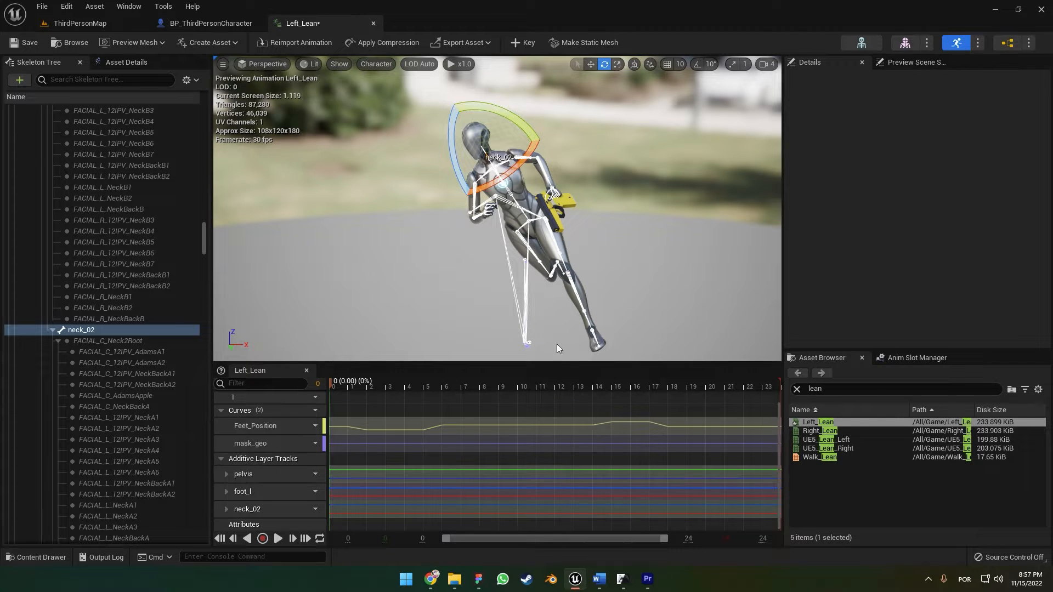
{"action": "scroll", "scroll_direction": "down", "scroll_amount": 3}
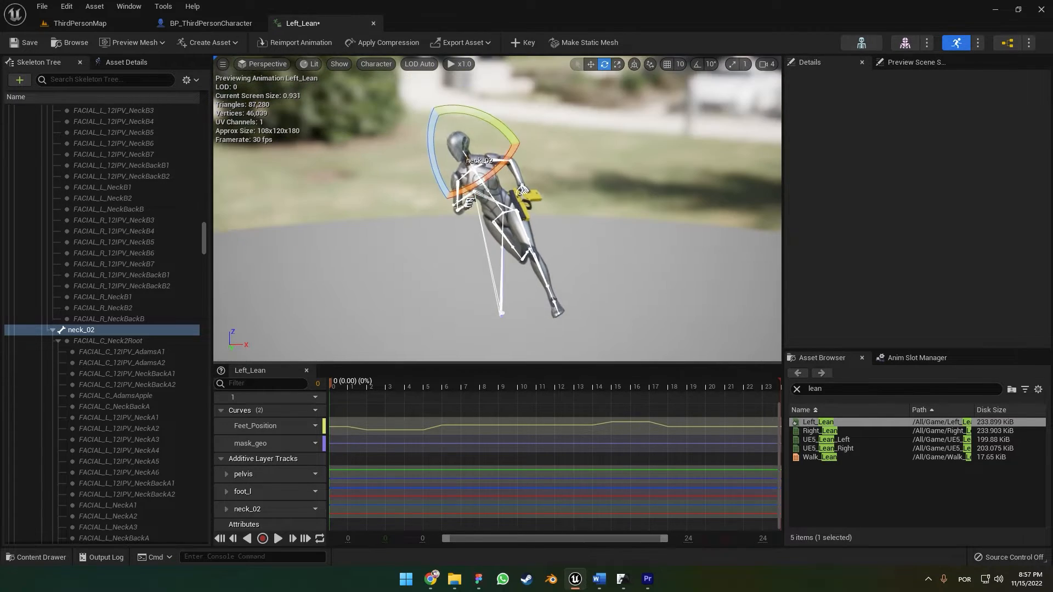
{"action": "scroll", "scroll_direction": "up", "scroll_amount": 3}
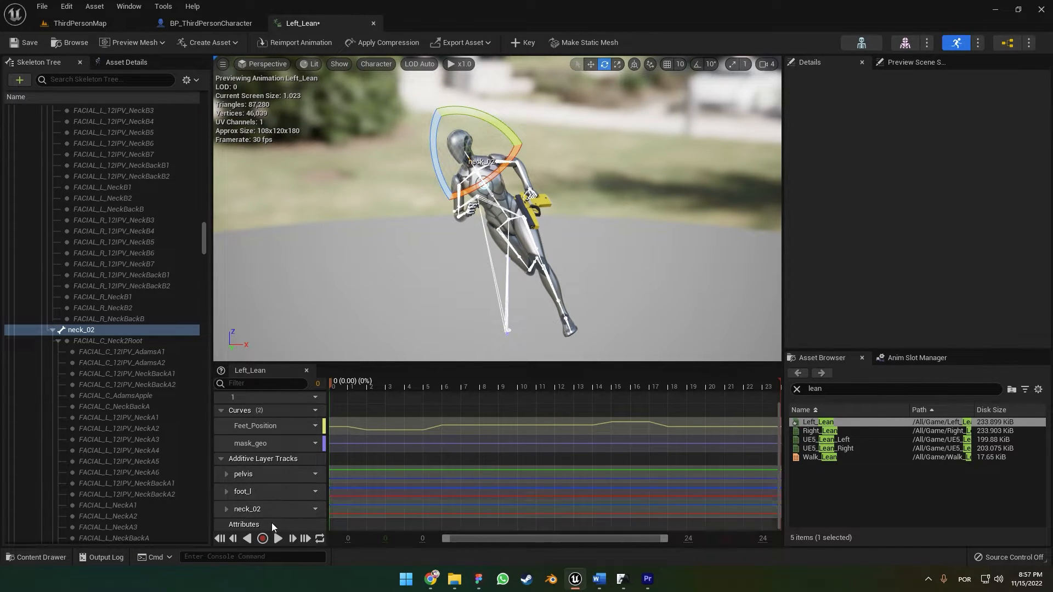
{"action": "left_click", "coordinate": [243, 473]}
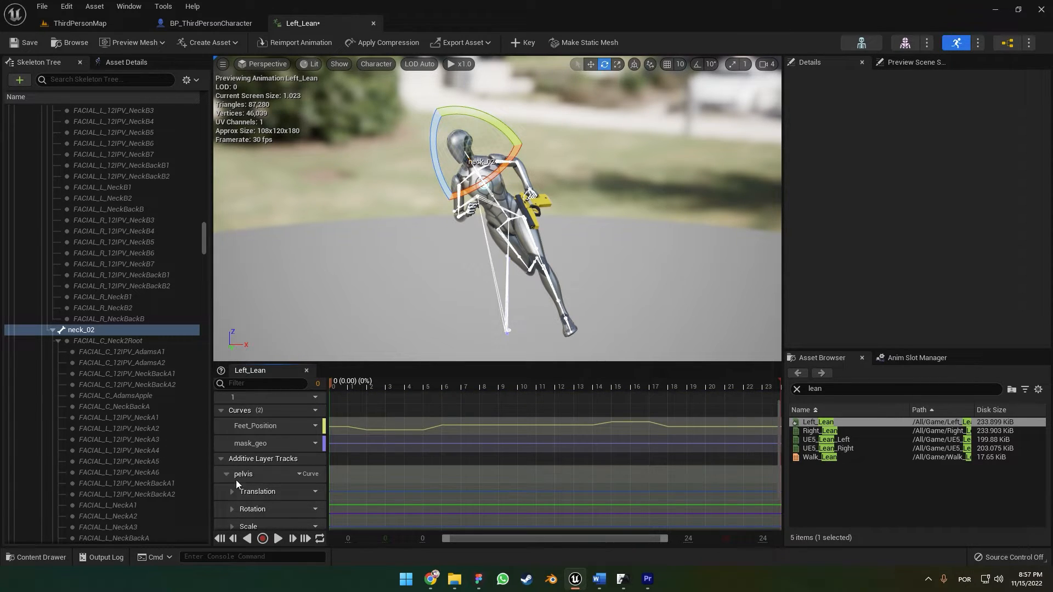
{"action": "left_click", "coordinate": [228, 473]}
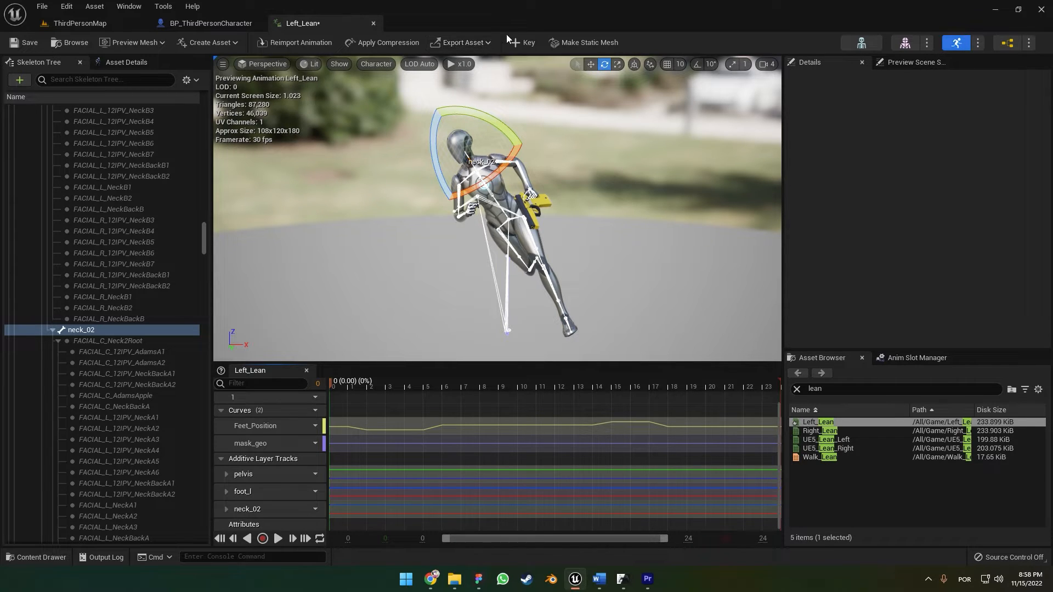
{"action": "mouse_move", "coordinate": [388, 42]}
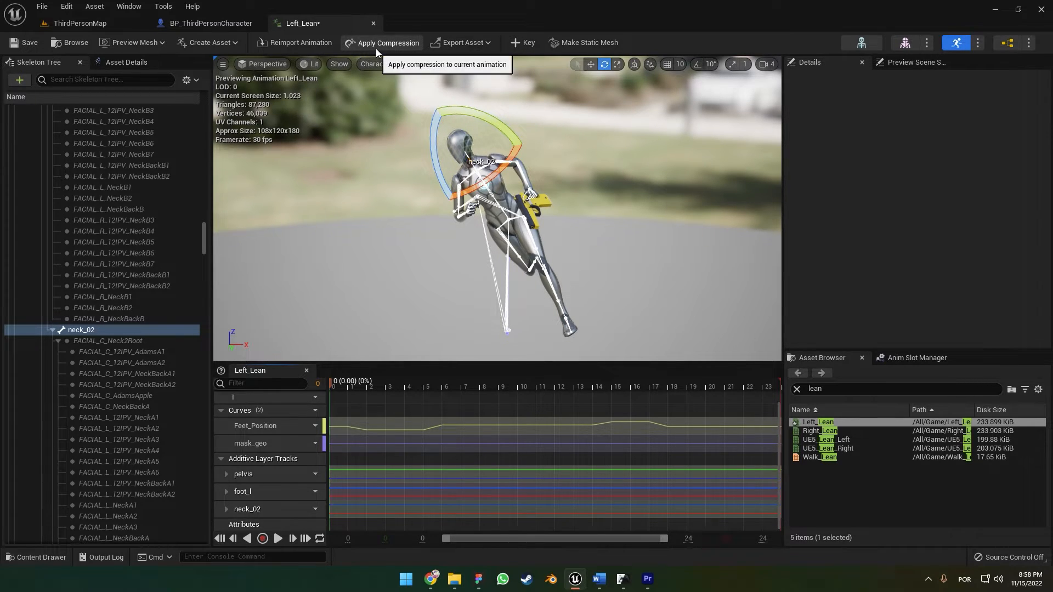
Step: Apply compression to Left_Lean, dismiss the report, save, and close its editor
{"action": "left_click", "coordinate": [383, 42]}
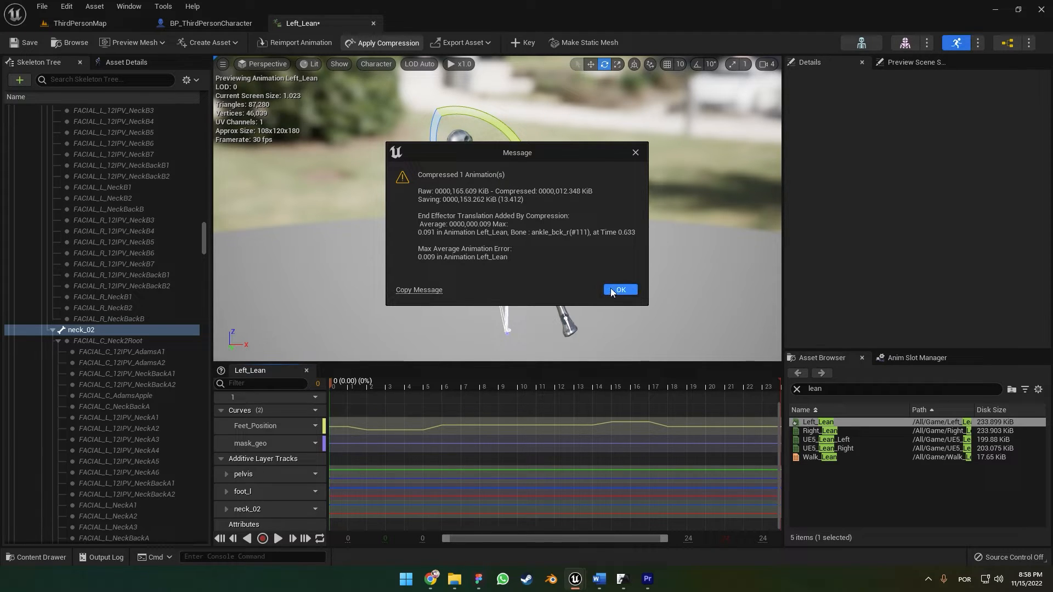
{"action": "left_click", "coordinate": [618, 290]}
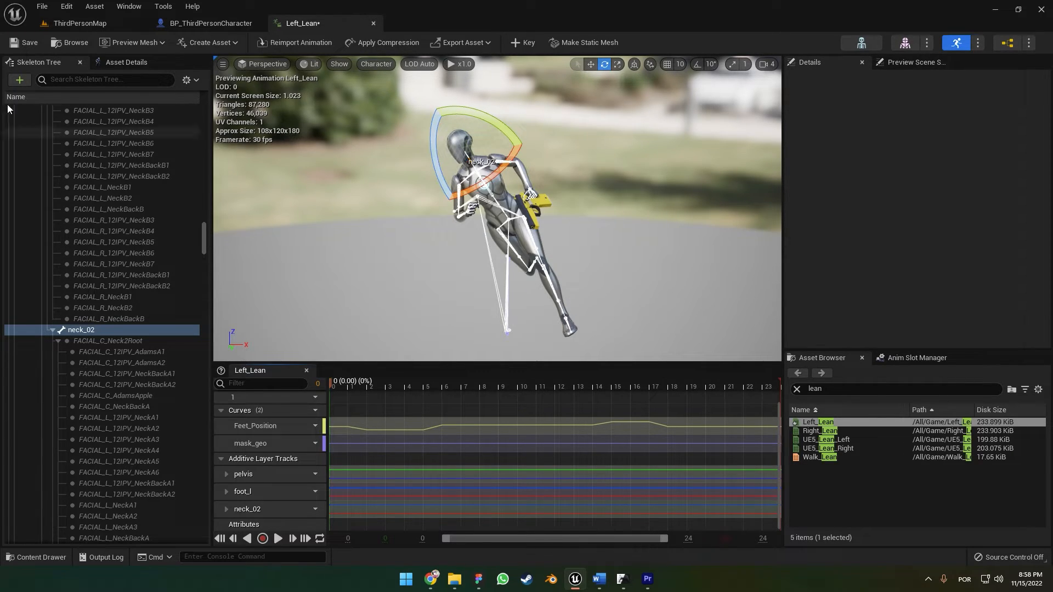
{"action": "left_click", "coordinate": [262, 538]}
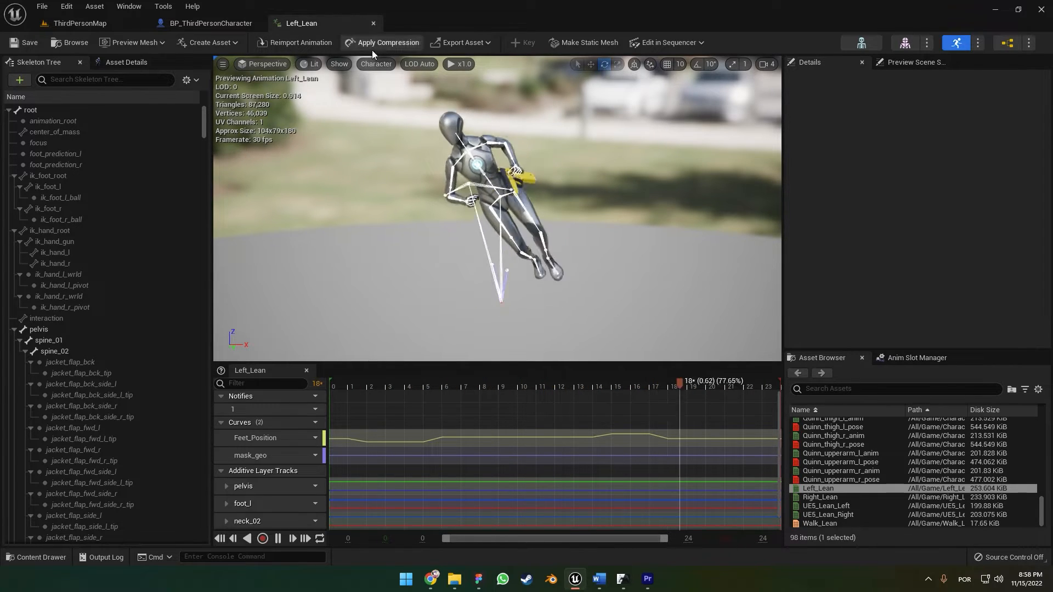
{"action": "left_click", "coordinate": [454, 386]}
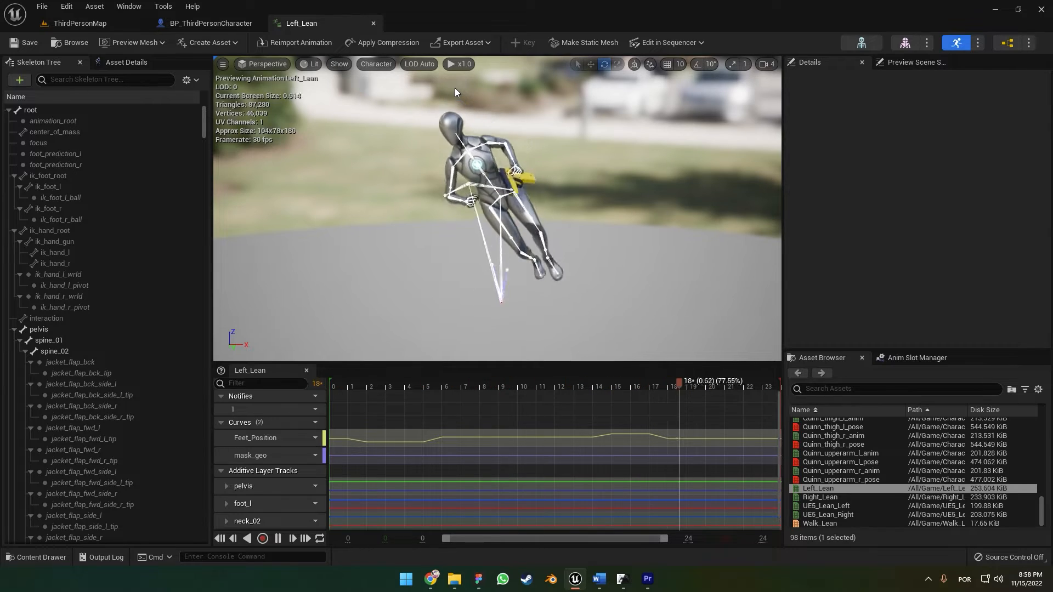
{"action": "left_click", "coordinate": [455, 386]}
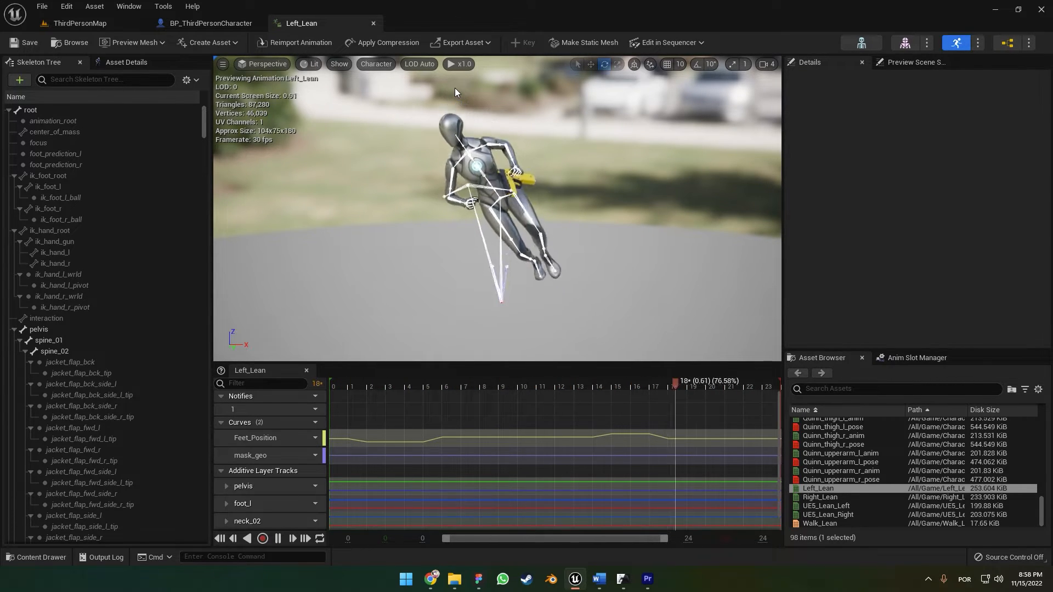
{"action": "left_click", "coordinate": [472, 382]}
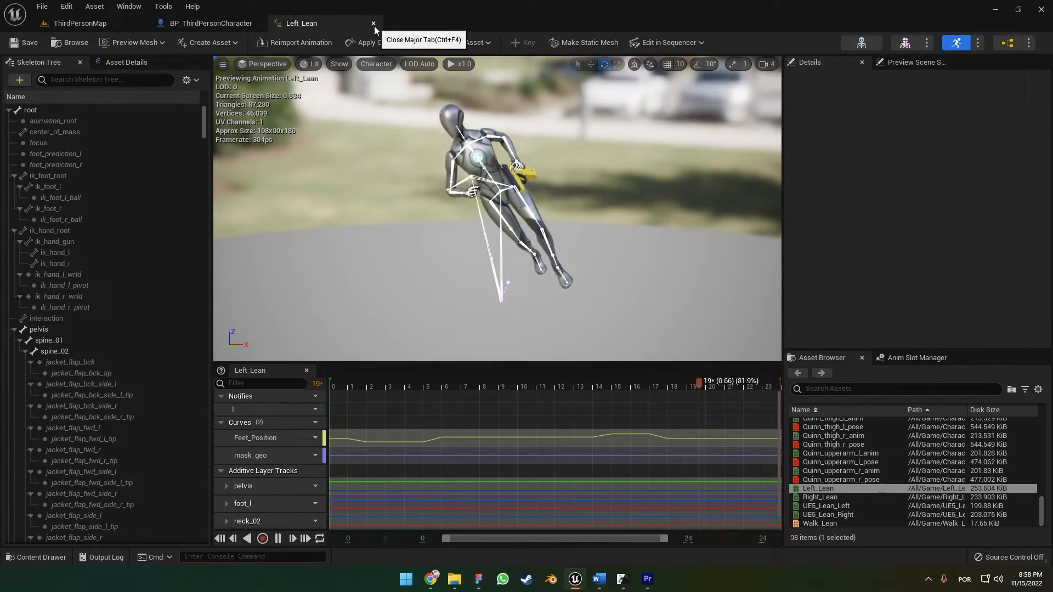
{"action": "left_click", "coordinate": [373, 23]}
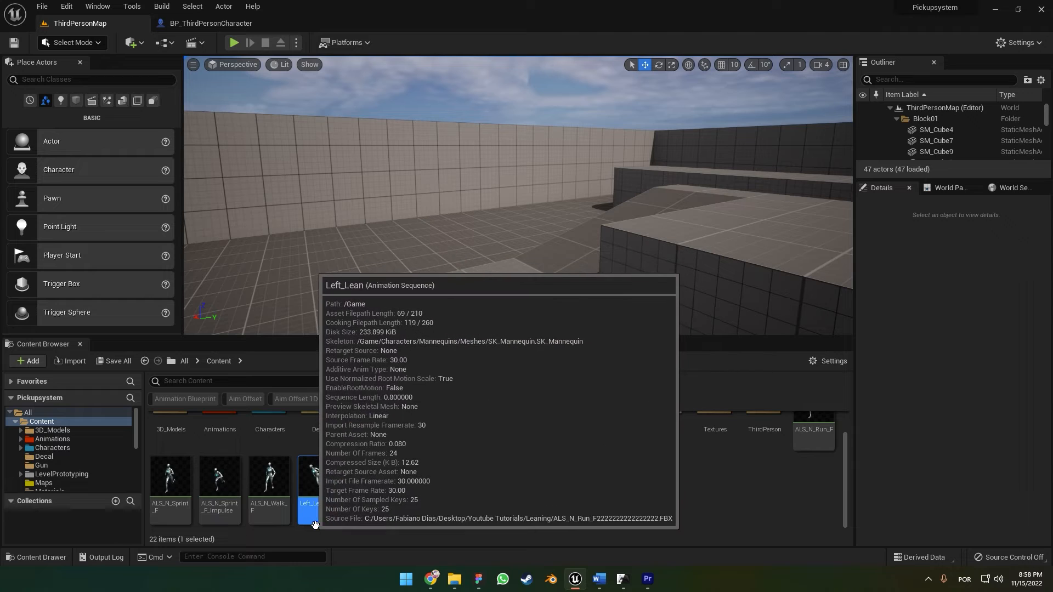
{"action": "mouse_move", "coordinate": [367, 477]}
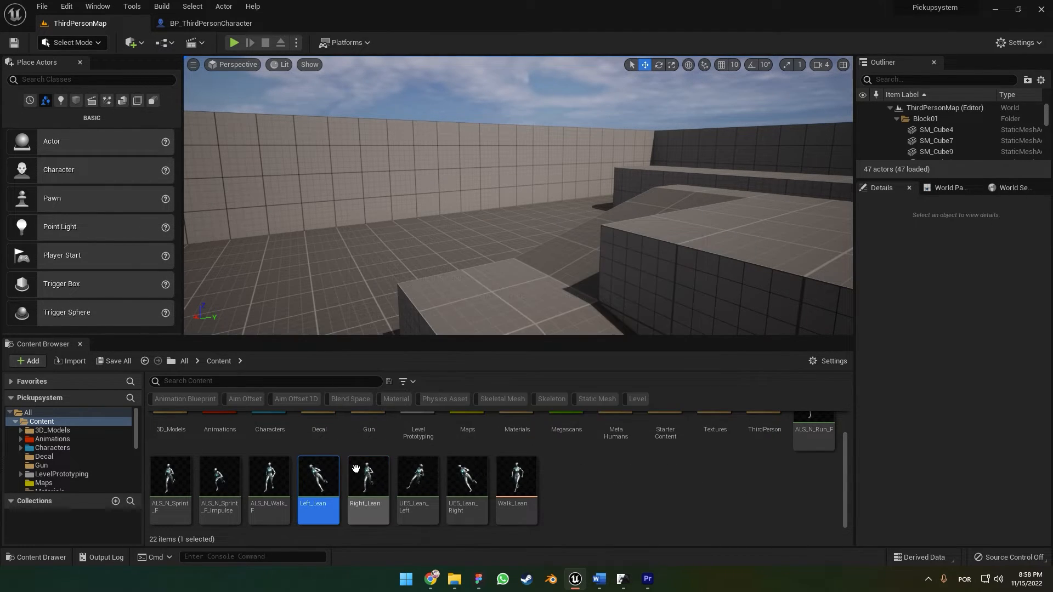
Step: Open the Right_Lean animation, then show the BP_ThirdPersonCharacter event graph
{"action": "double_click", "coordinate": [368, 477]}
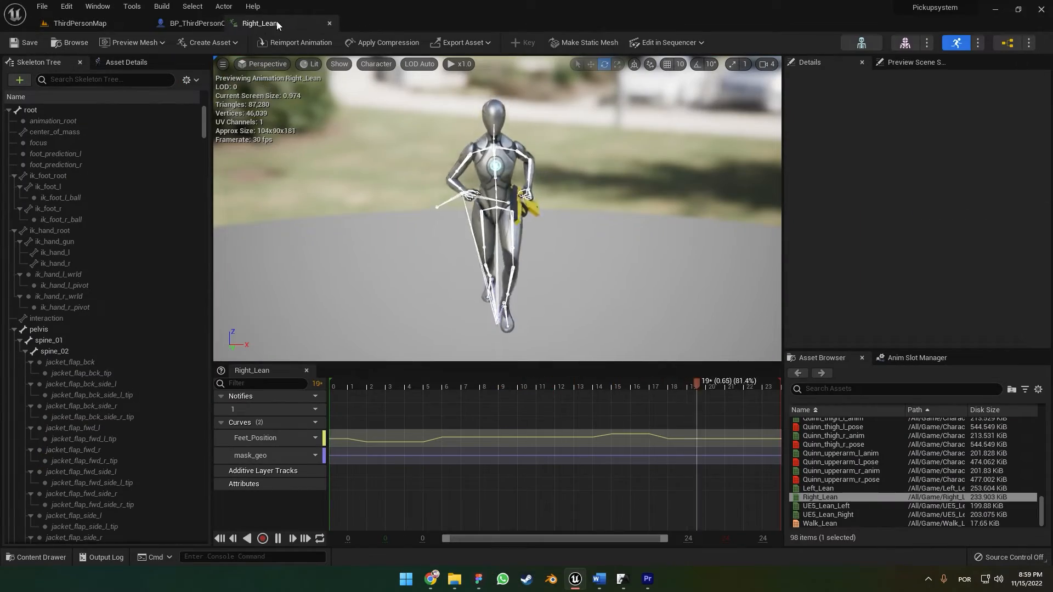
{"action": "left_click", "coordinate": [209, 23]}
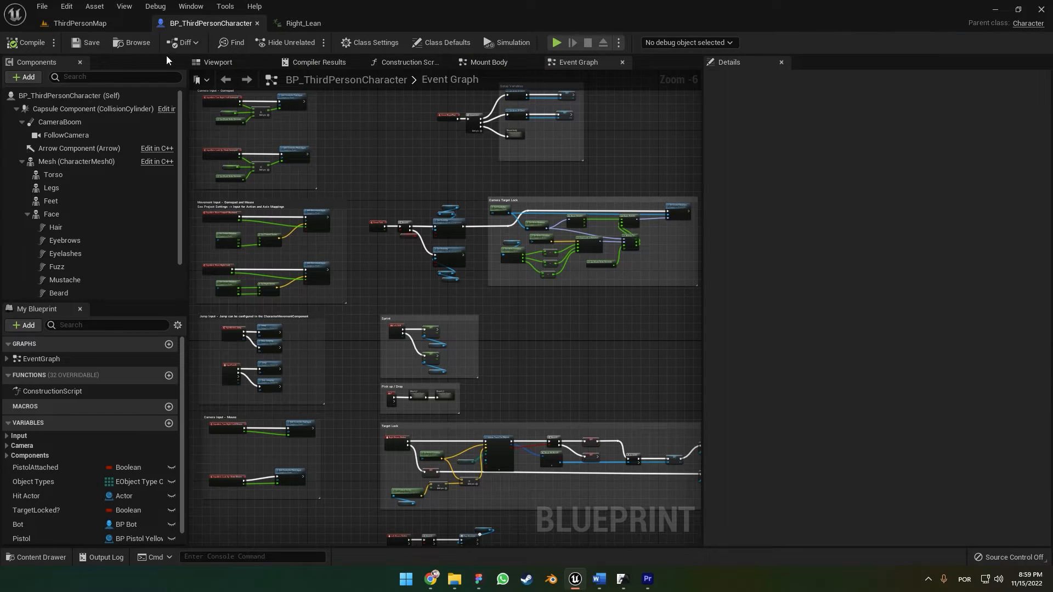